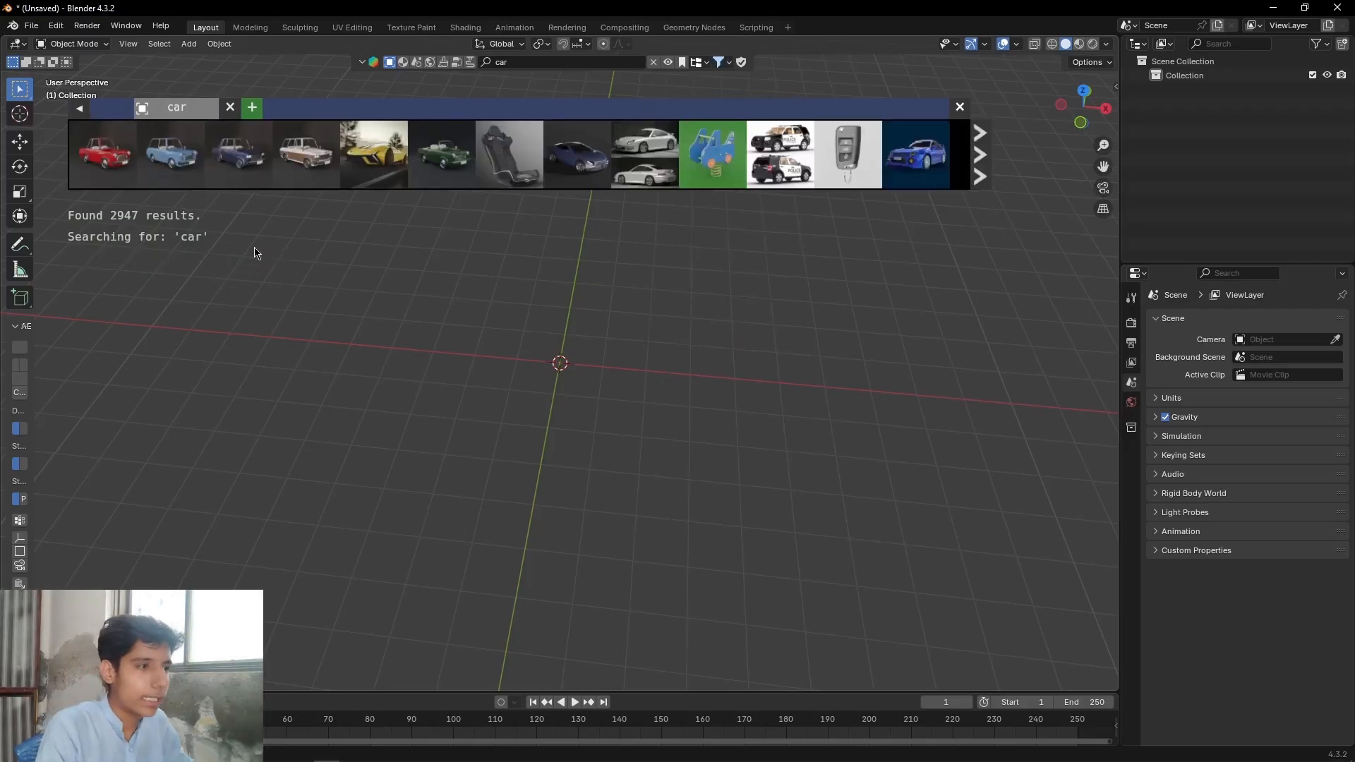
Step: Import the Porsche 911 car model from the asset library search results
{"action": "left_click", "coordinate": [915, 154]}
{"action": "type", "text": "sh"}
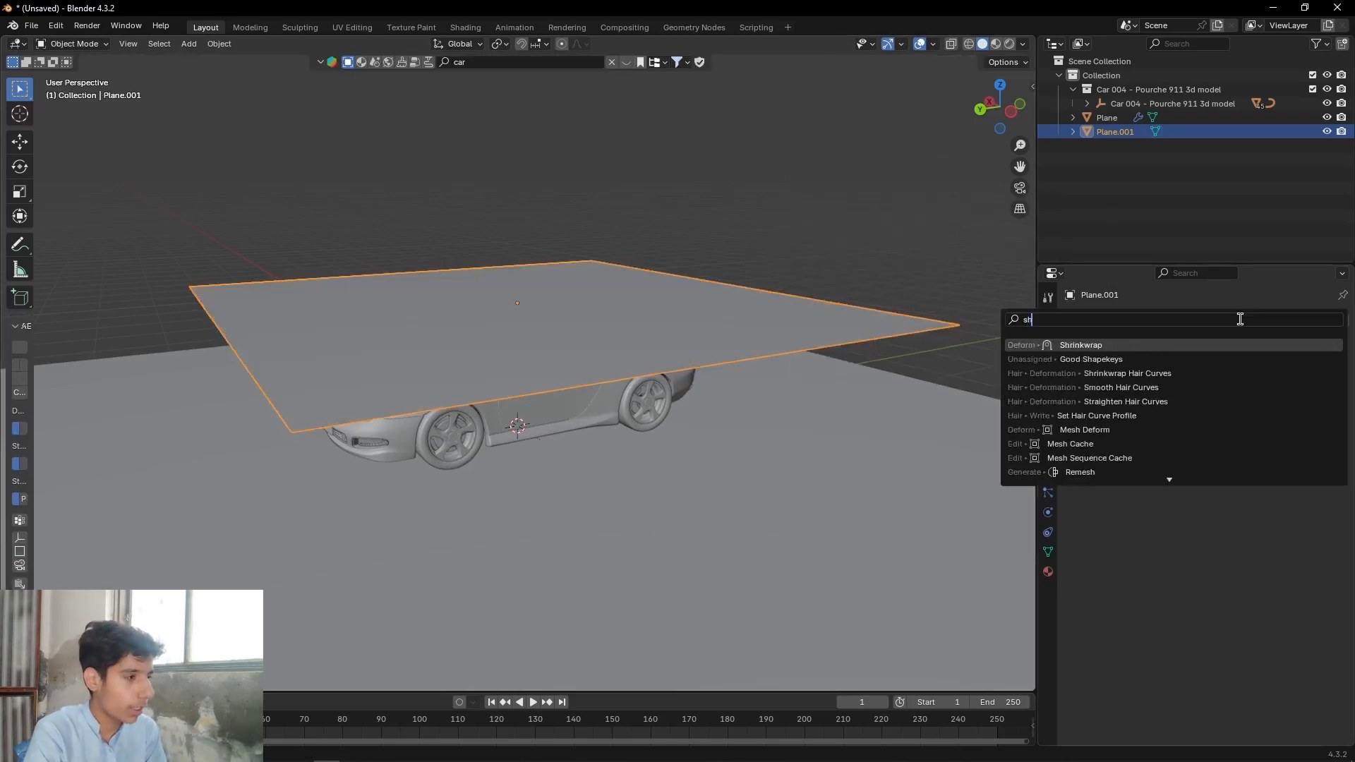
Step: Add a Shrinkwrap modifier to the upper plane and select the ground plane for collision
{"action": "left_click", "coordinate": [1080, 345]}
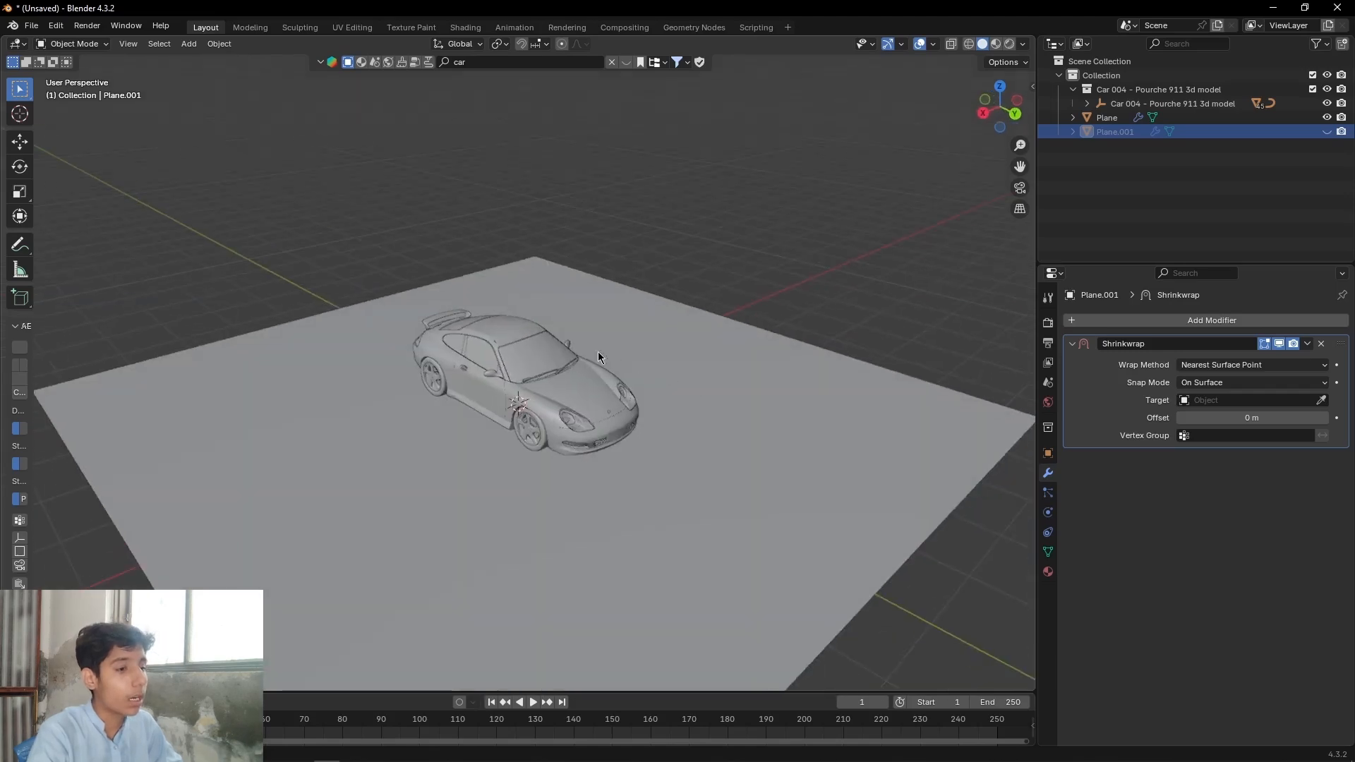
{"action": "left_click", "coordinate": [1107, 117]}
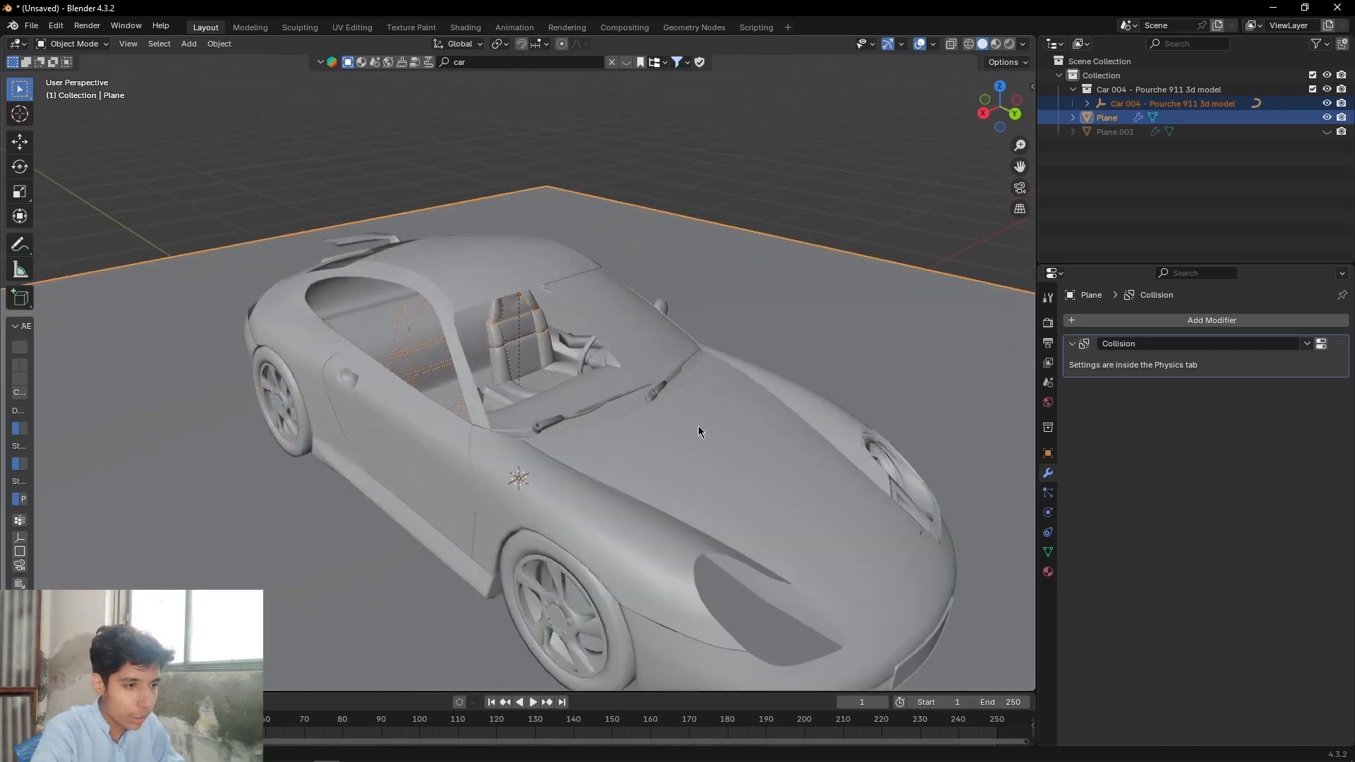
Step: Convert the selected car and ground plane to plain meshes via Convert To > Mesh
{"action": "left_click_drag", "start_coordinate": [699, 432], "coordinate": [502, 367]}
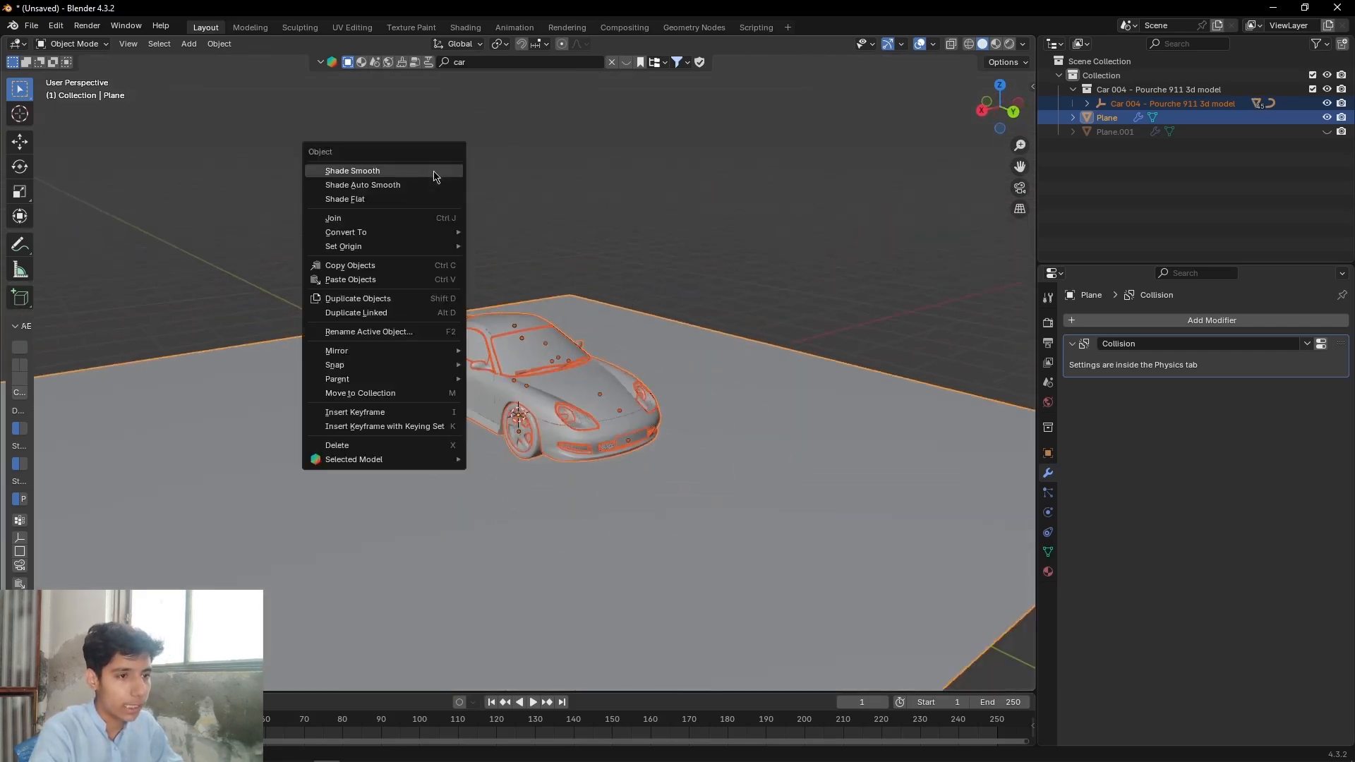
{"action": "mouse_move", "coordinate": [346, 232]}
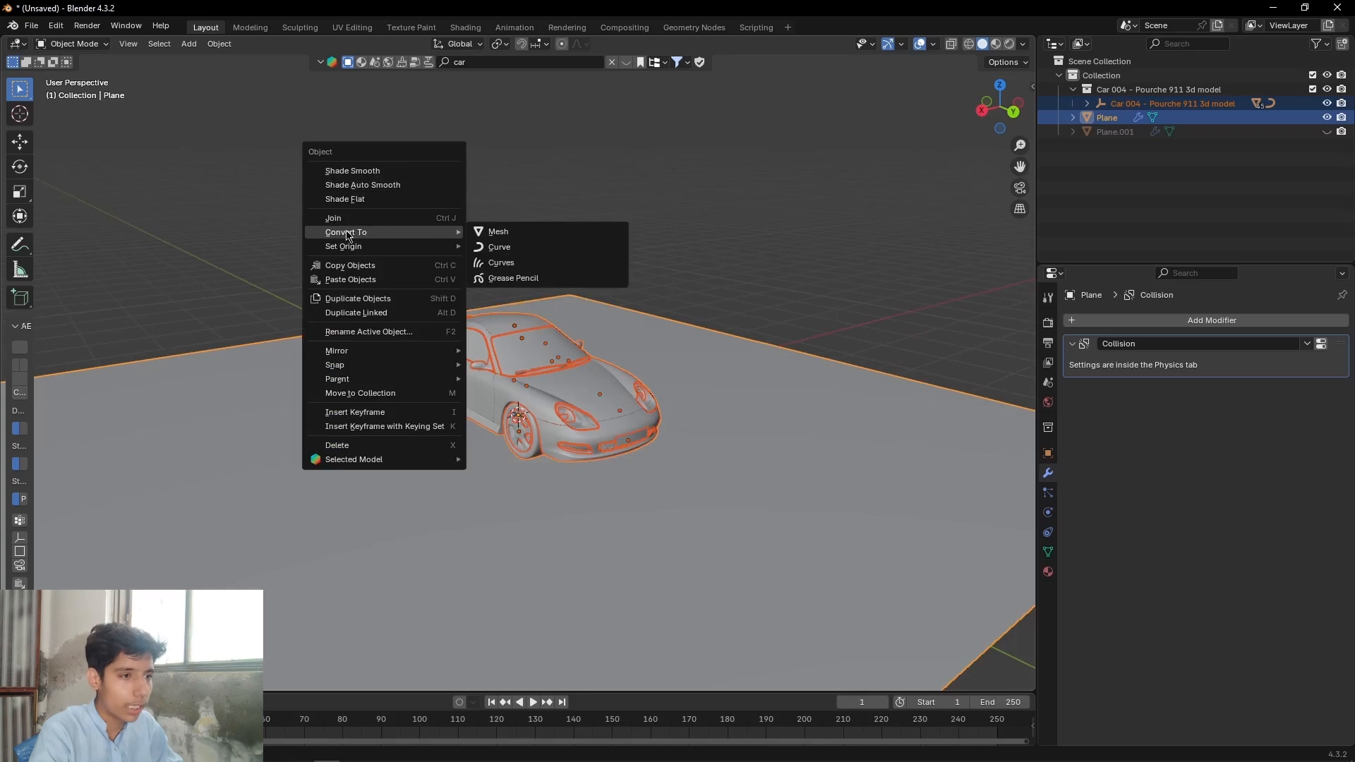
{"action": "mouse_move", "coordinate": [1050, 374]}
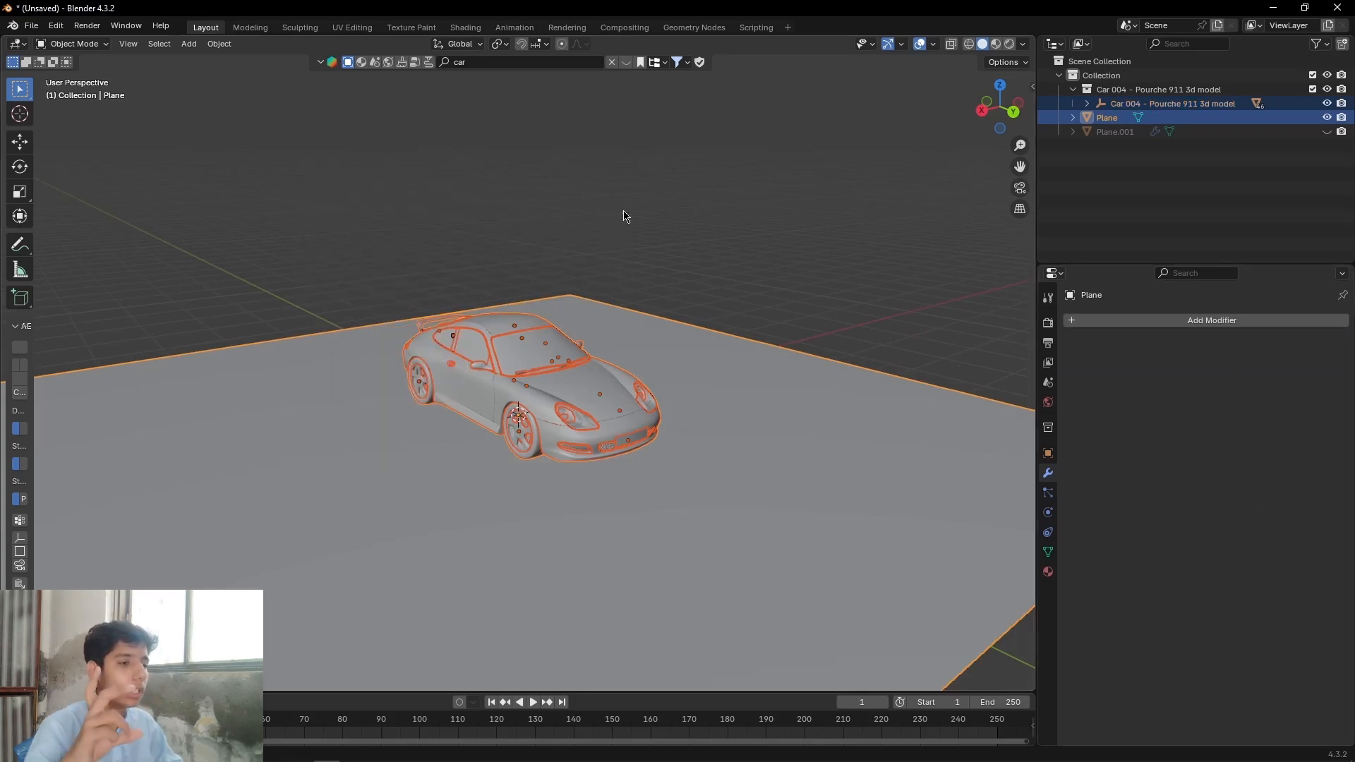
{"action": "left_click", "coordinate": [533, 210]}
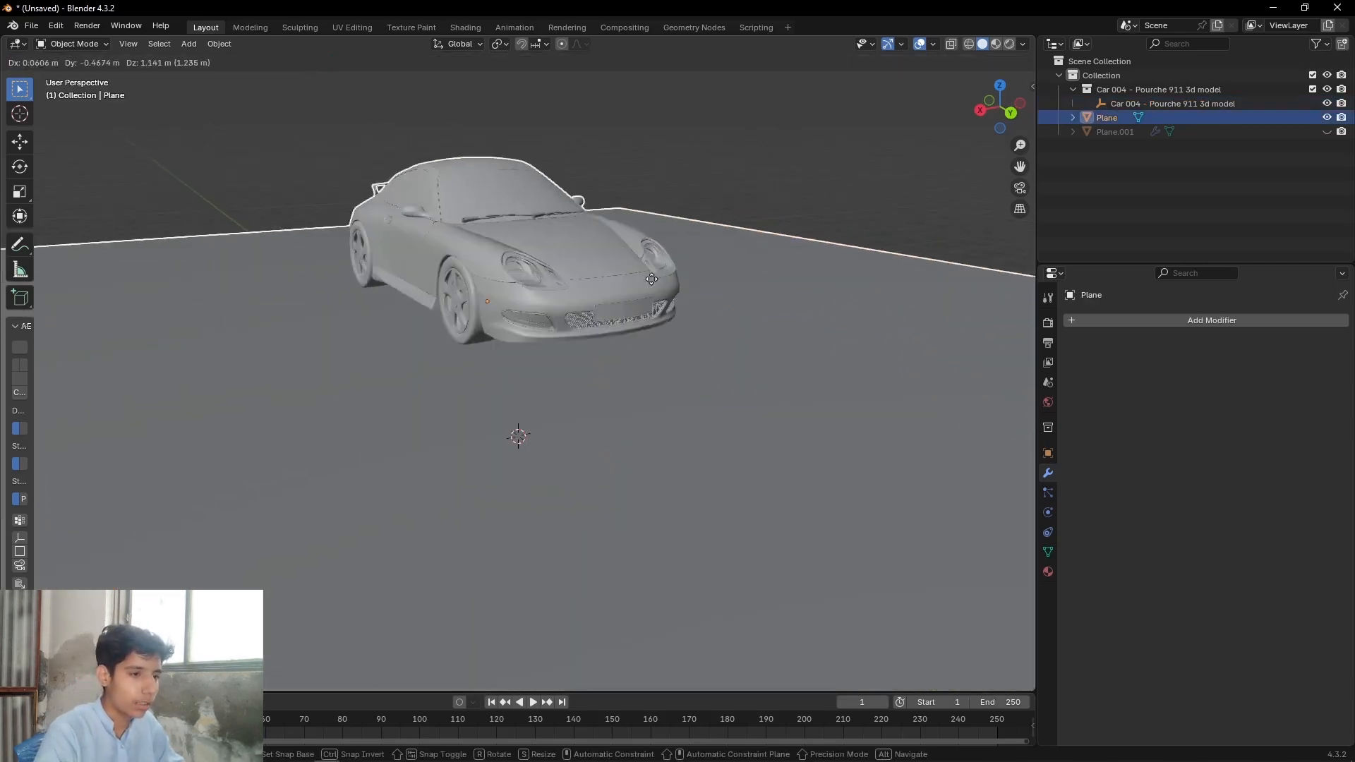
Step: Unhide Plane.001 and set its Shrinkwrap wrap method to Project
{"action": "key", "text": "Tab"}
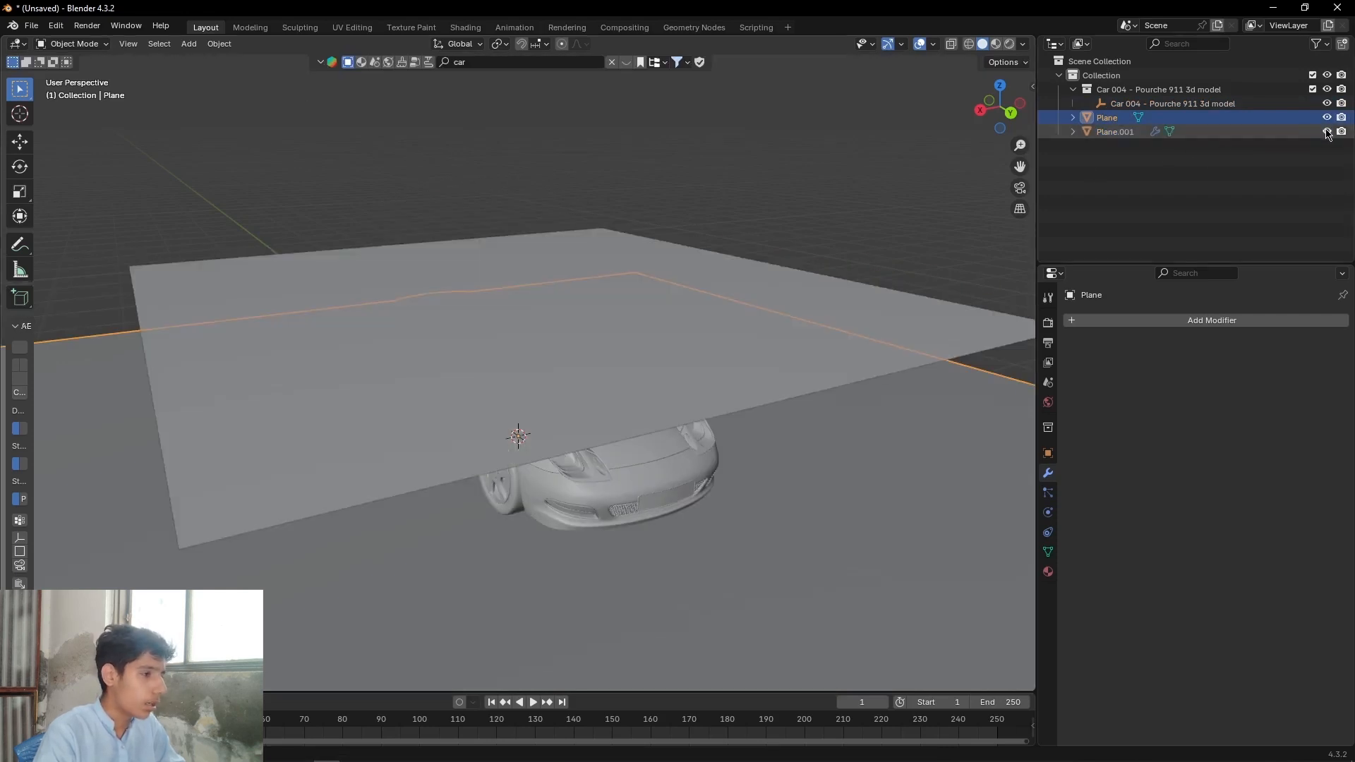
{"action": "left_click", "coordinate": [1114, 131]}
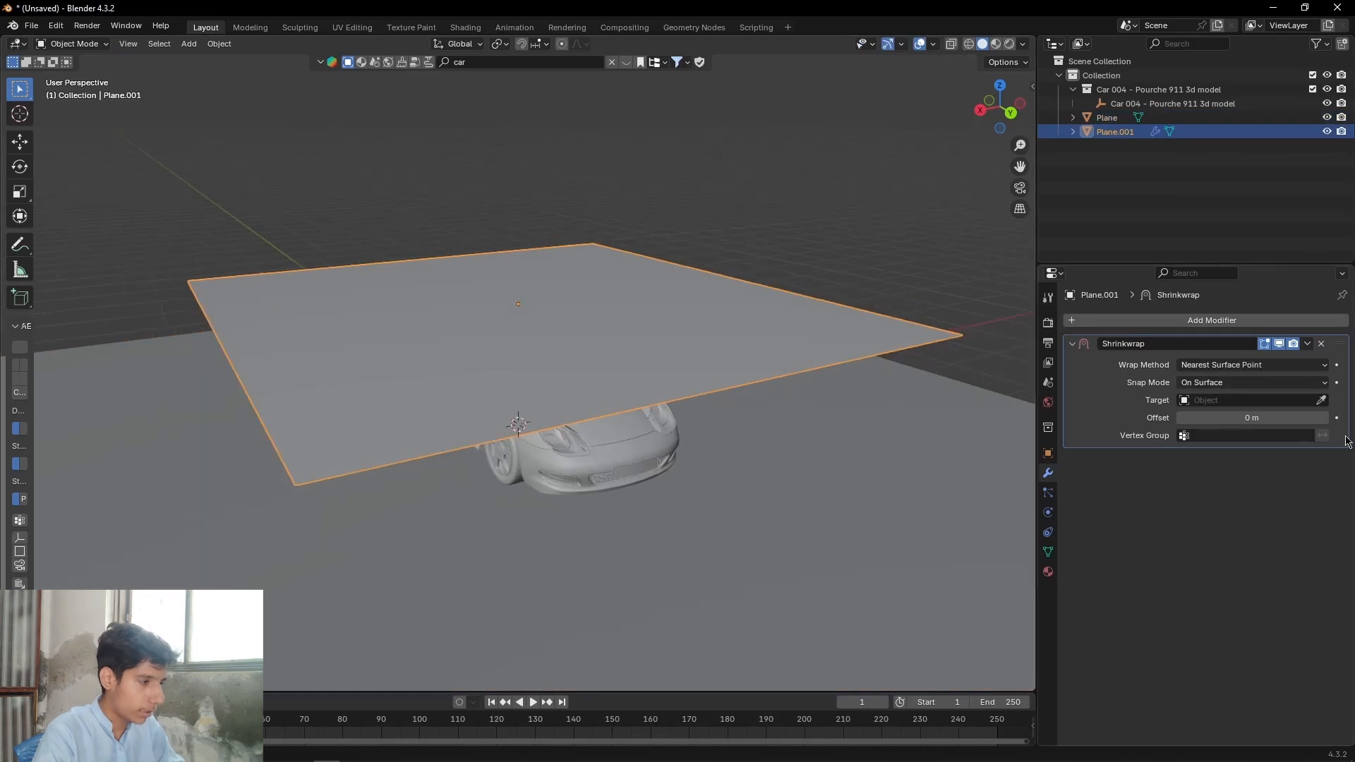
{"action": "mouse_move", "coordinate": [748, 472]}
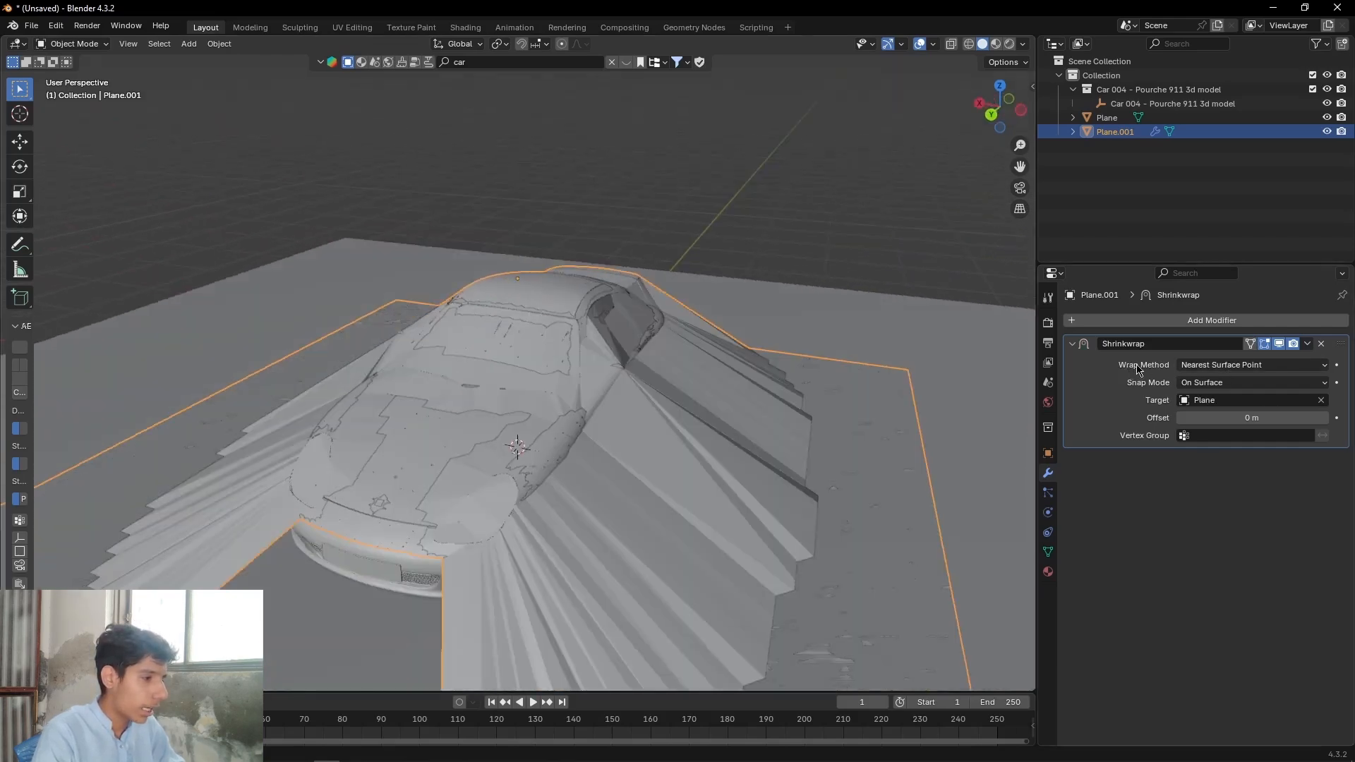
{"action": "left_click", "coordinate": [1251, 364]}
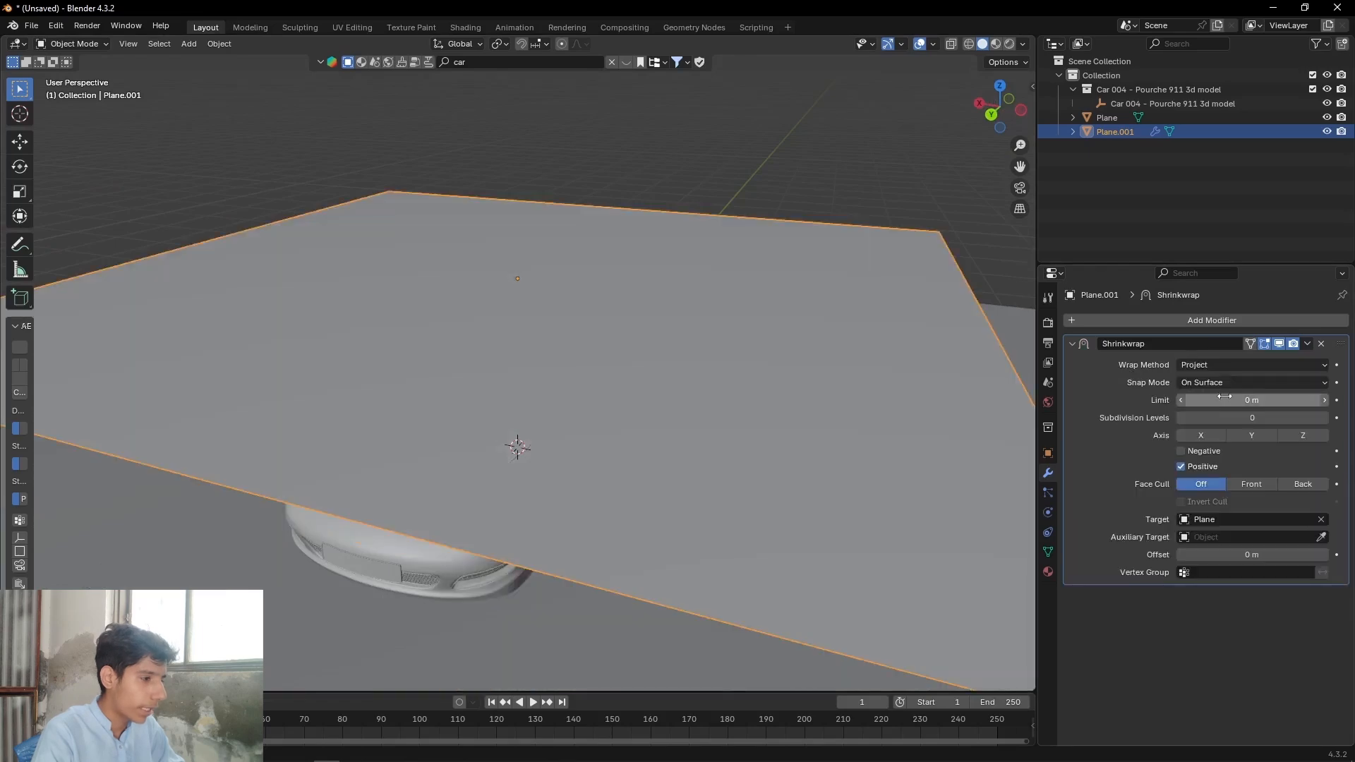
{"action": "left_click", "coordinate": [1249, 382]}
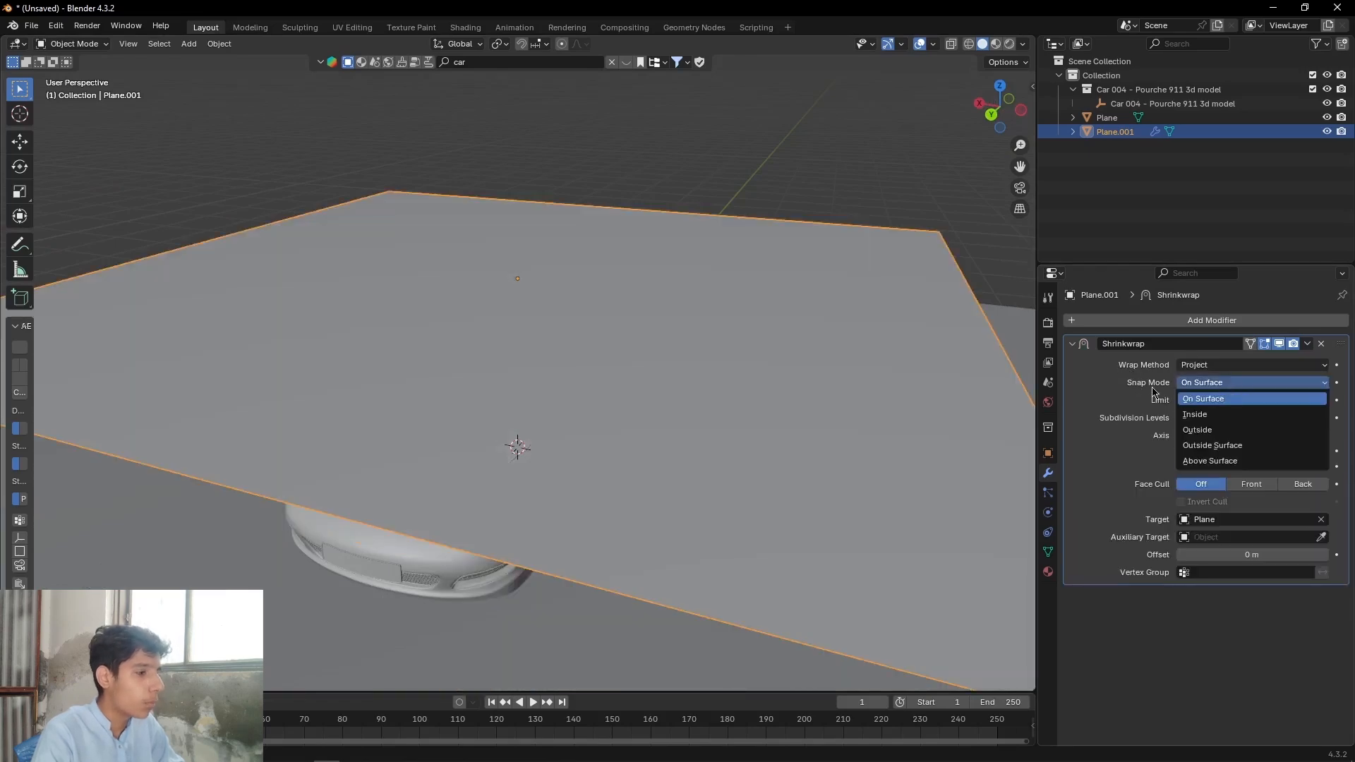
{"action": "mouse_move", "coordinate": [1218, 413]}
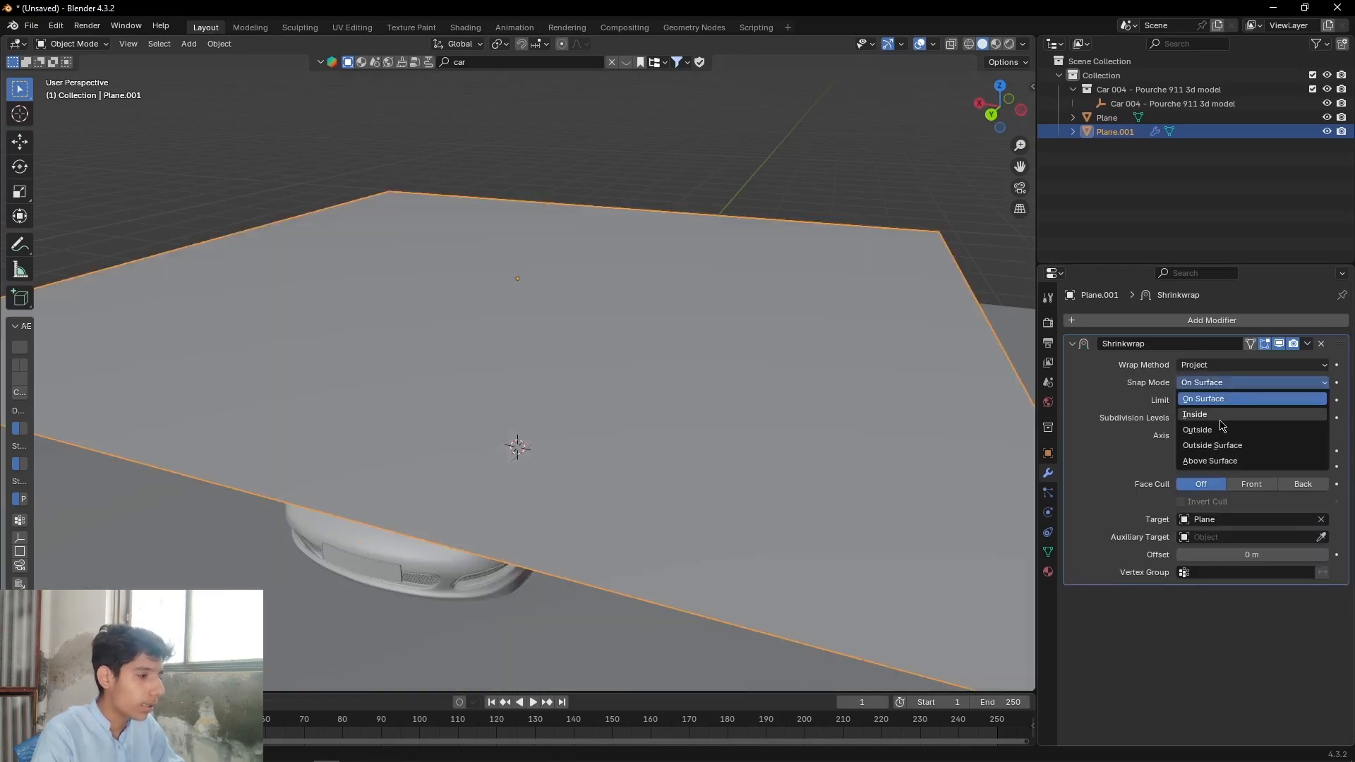
Step: Set Snap Mode to Outside and project along the negative axis only, not positive
{"action": "left_click", "coordinate": [1196, 413]}
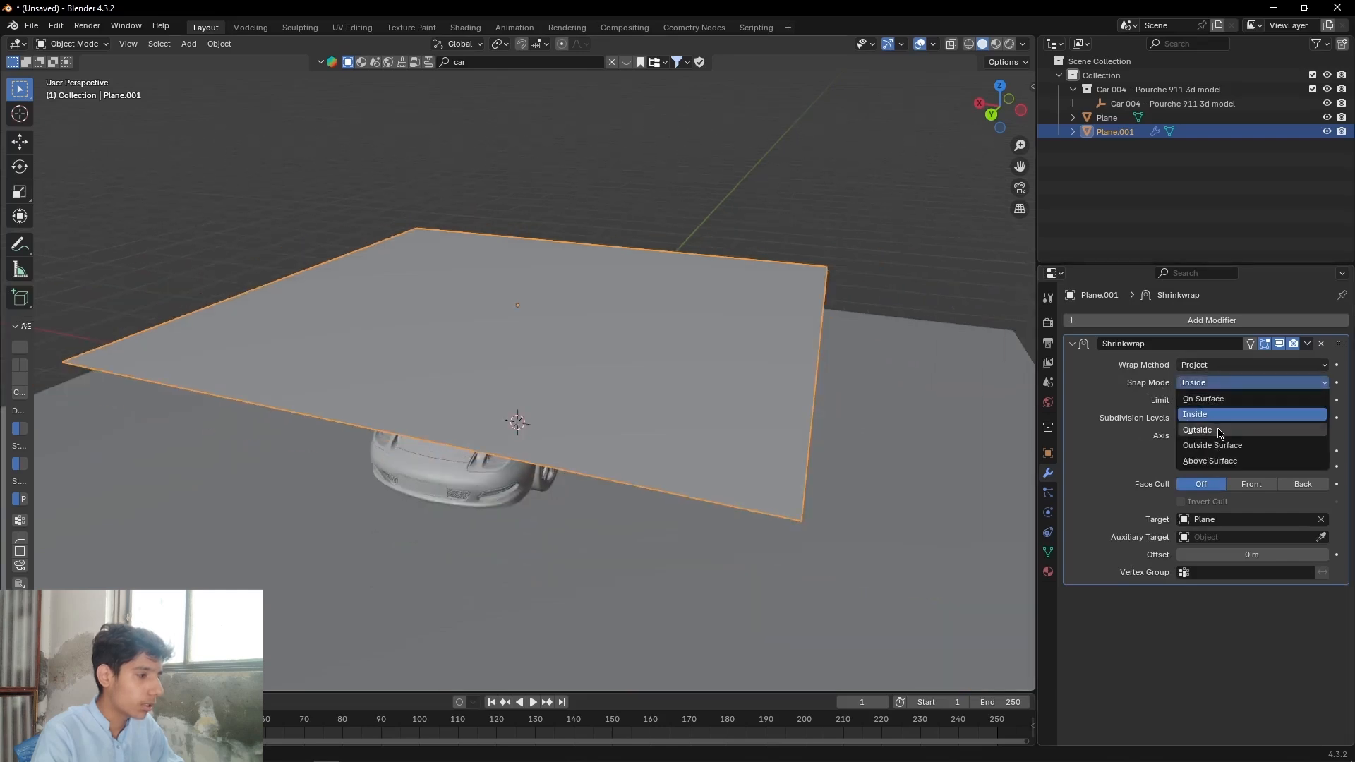
{"action": "left_click", "coordinate": [1198, 429]}
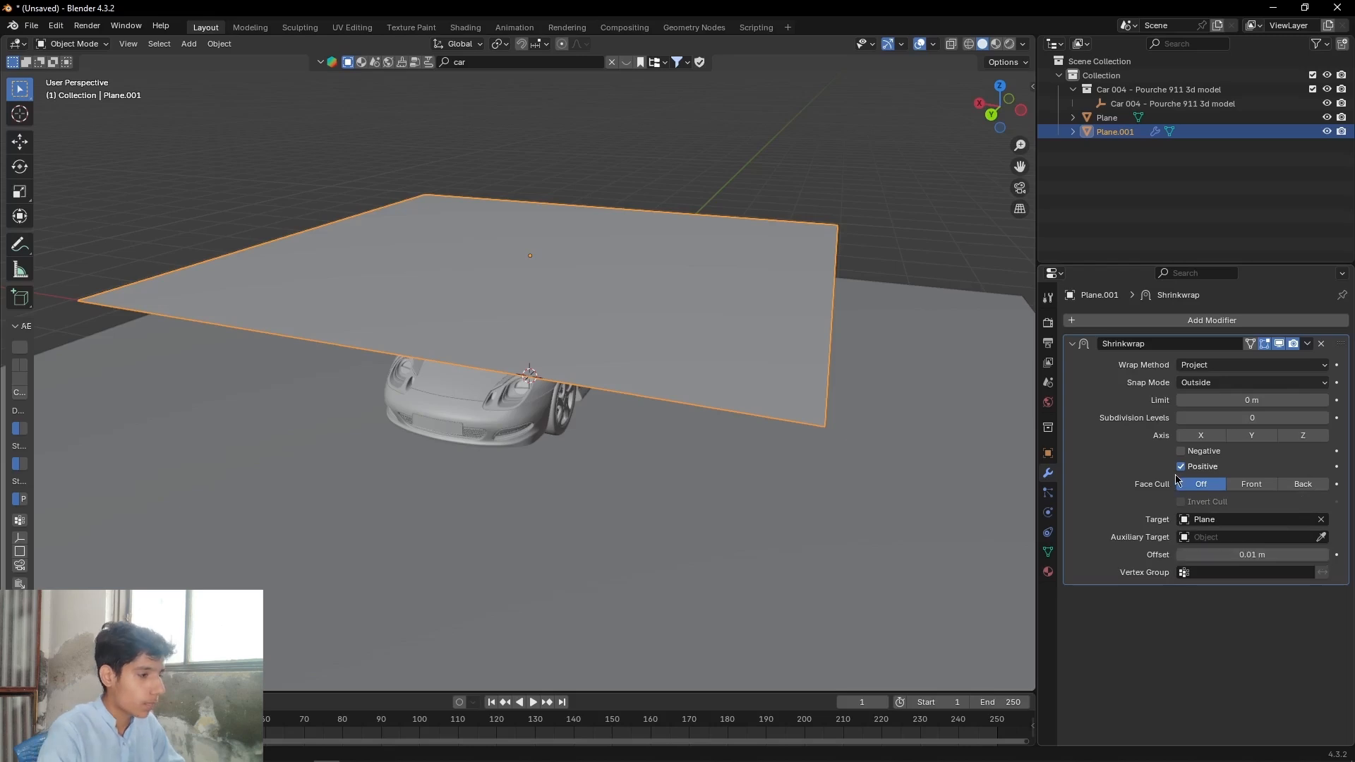
{"action": "mouse_move", "coordinate": [1181, 450]}
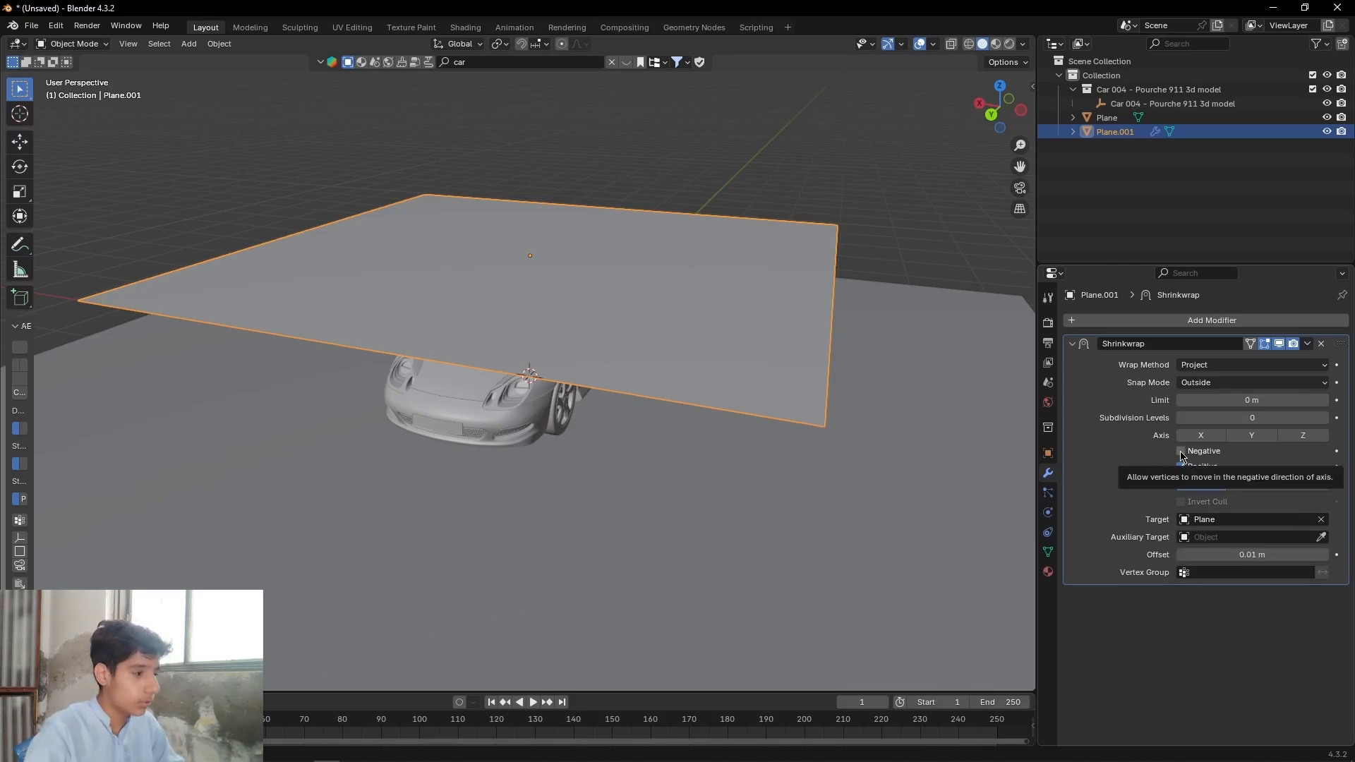
{"action": "left_click", "coordinate": [1181, 450]}
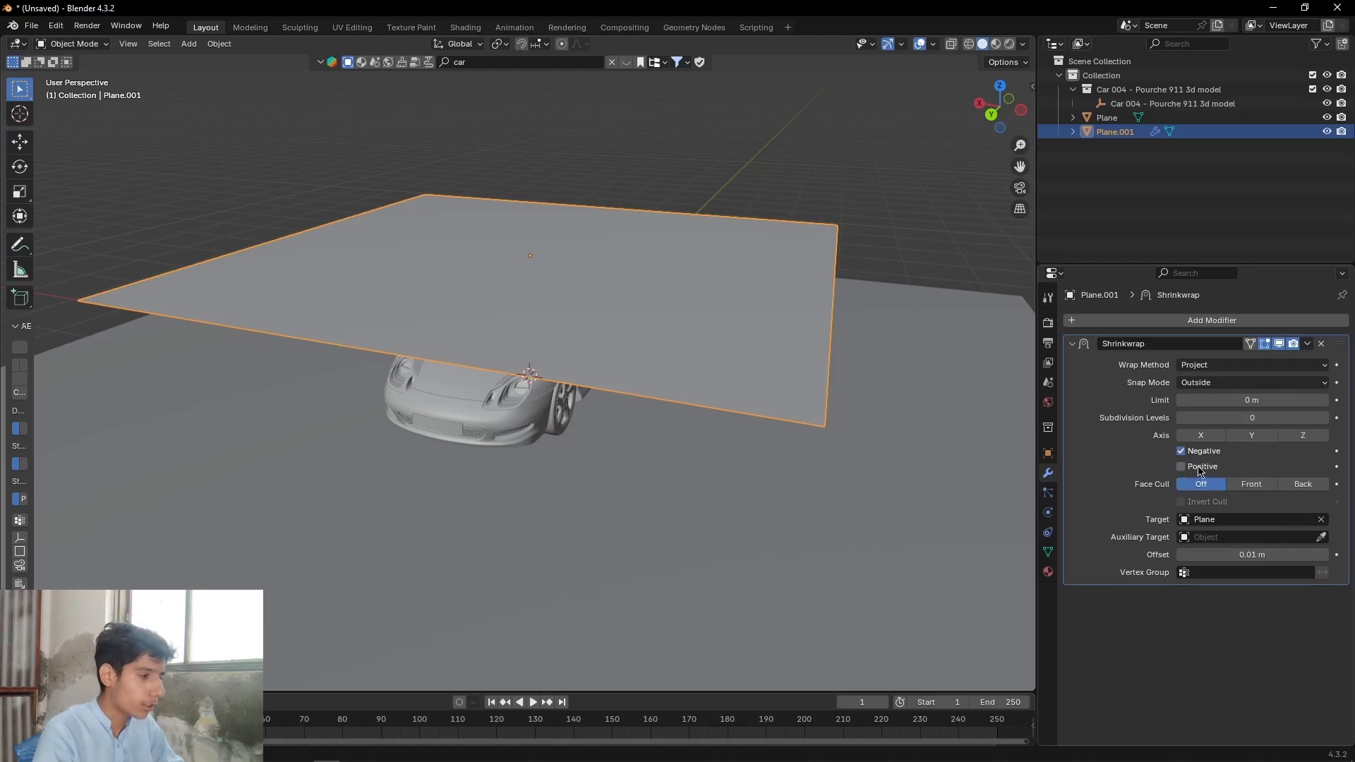
{"action": "left_click", "coordinate": [1249, 382]}
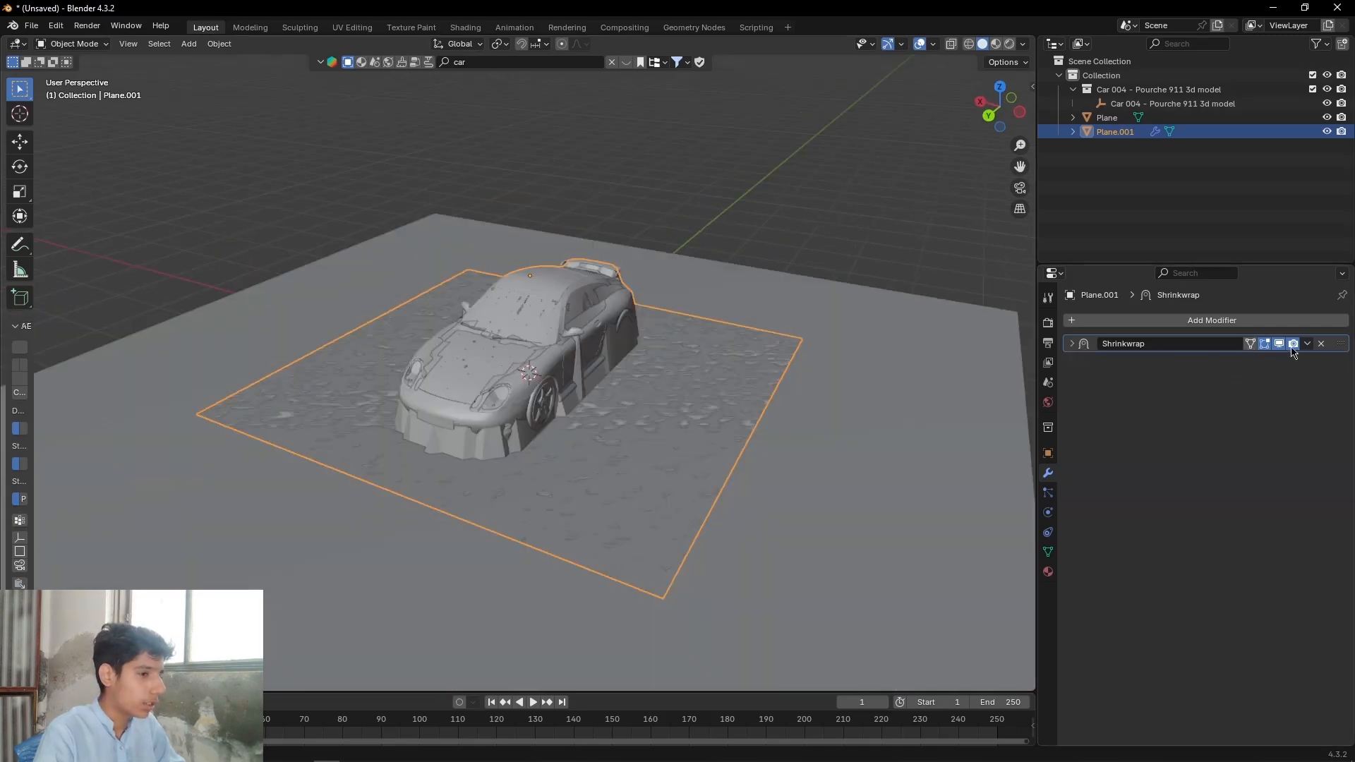
Step: Apply the Shrinkwrap modifier so the draped shape becomes permanent geometry
{"action": "left_click", "coordinate": [1307, 343]}
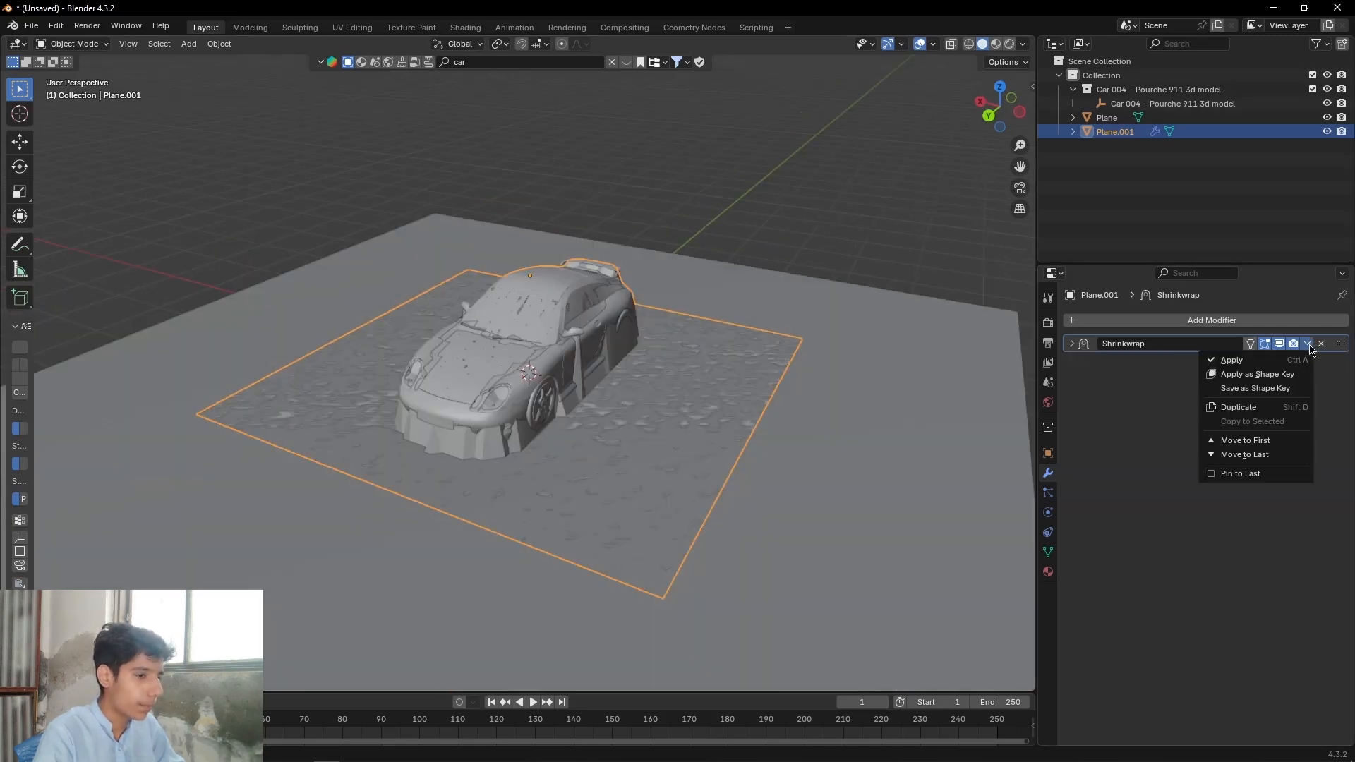
{"action": "mouse_move", "coordinate": [1229, 359]}
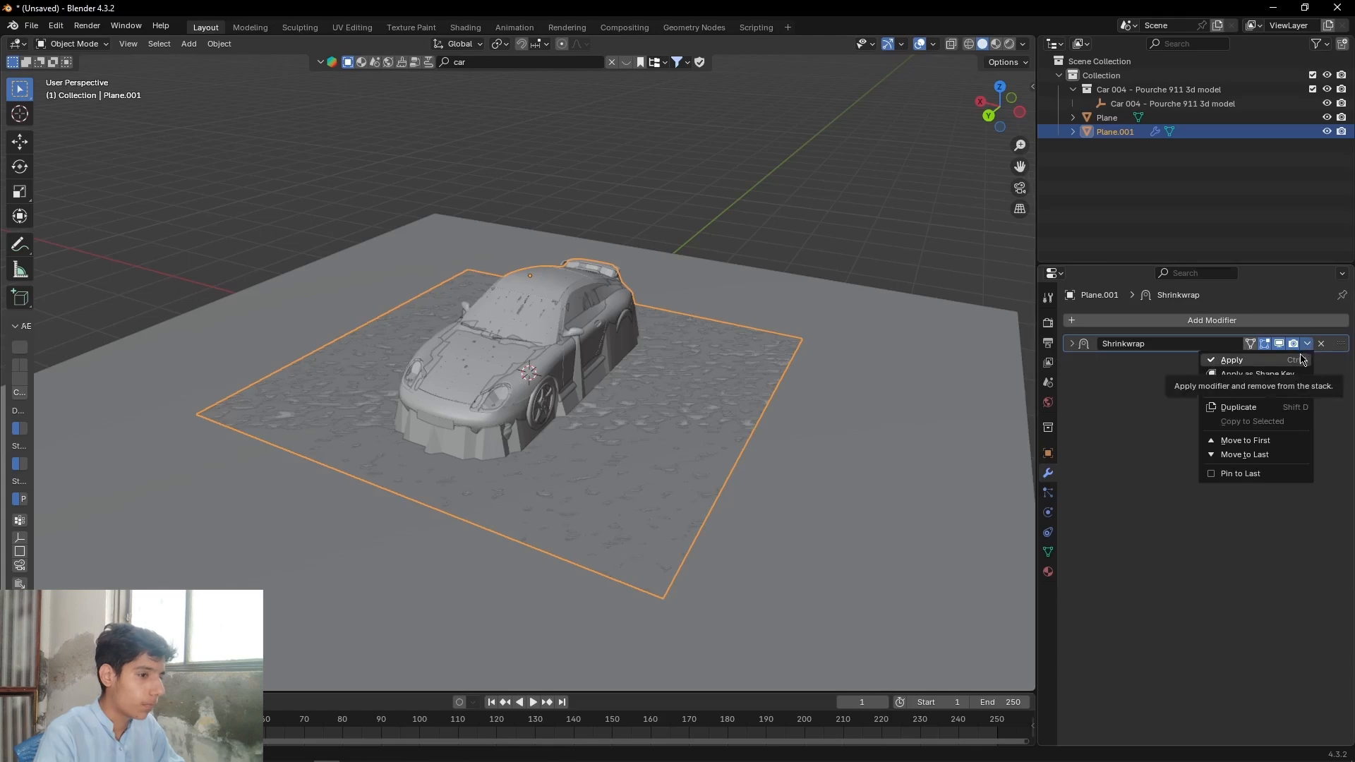
{"action": "left_click", "coordinate": [1231, 359]}
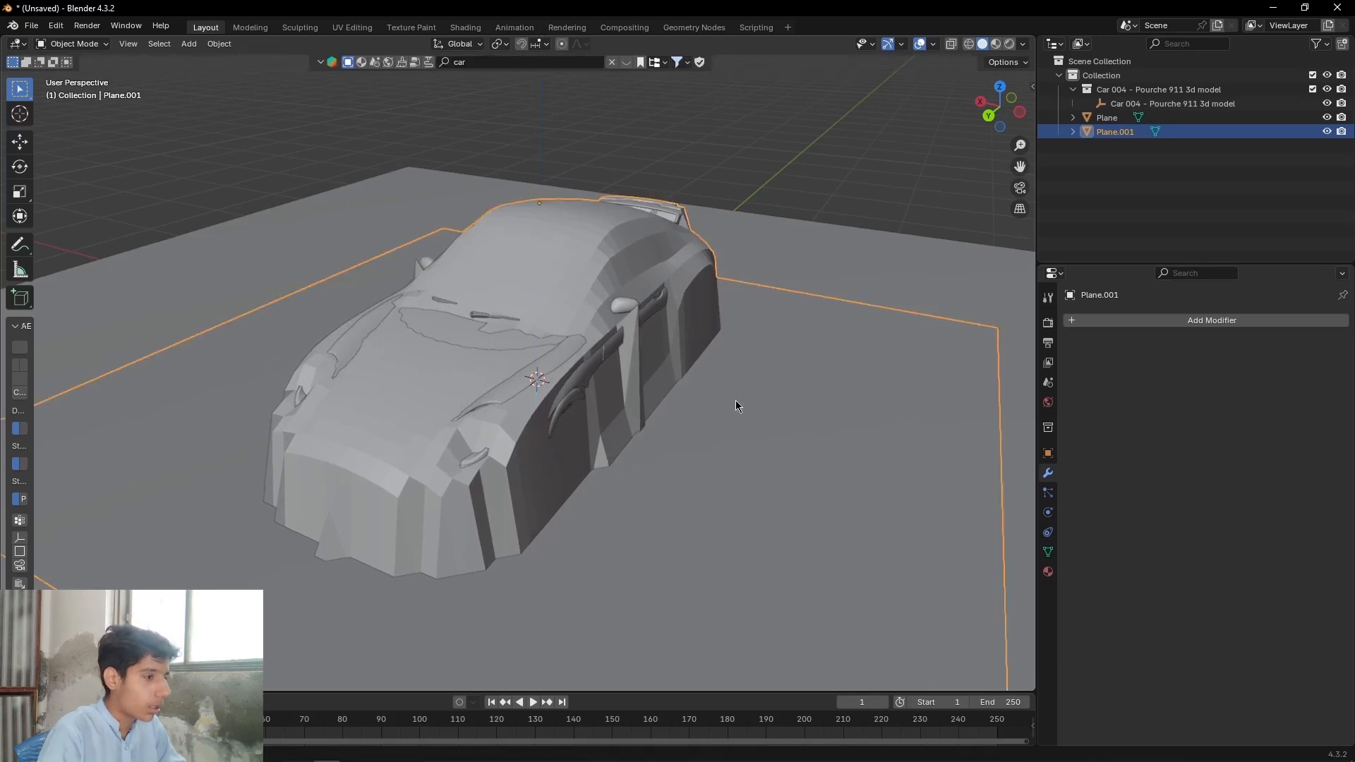
Step: Add a Decimate modifier to the draped plane with Ratio lowered to about 0.1
{"action": "left_click", "coordinate": [1210, 320]}
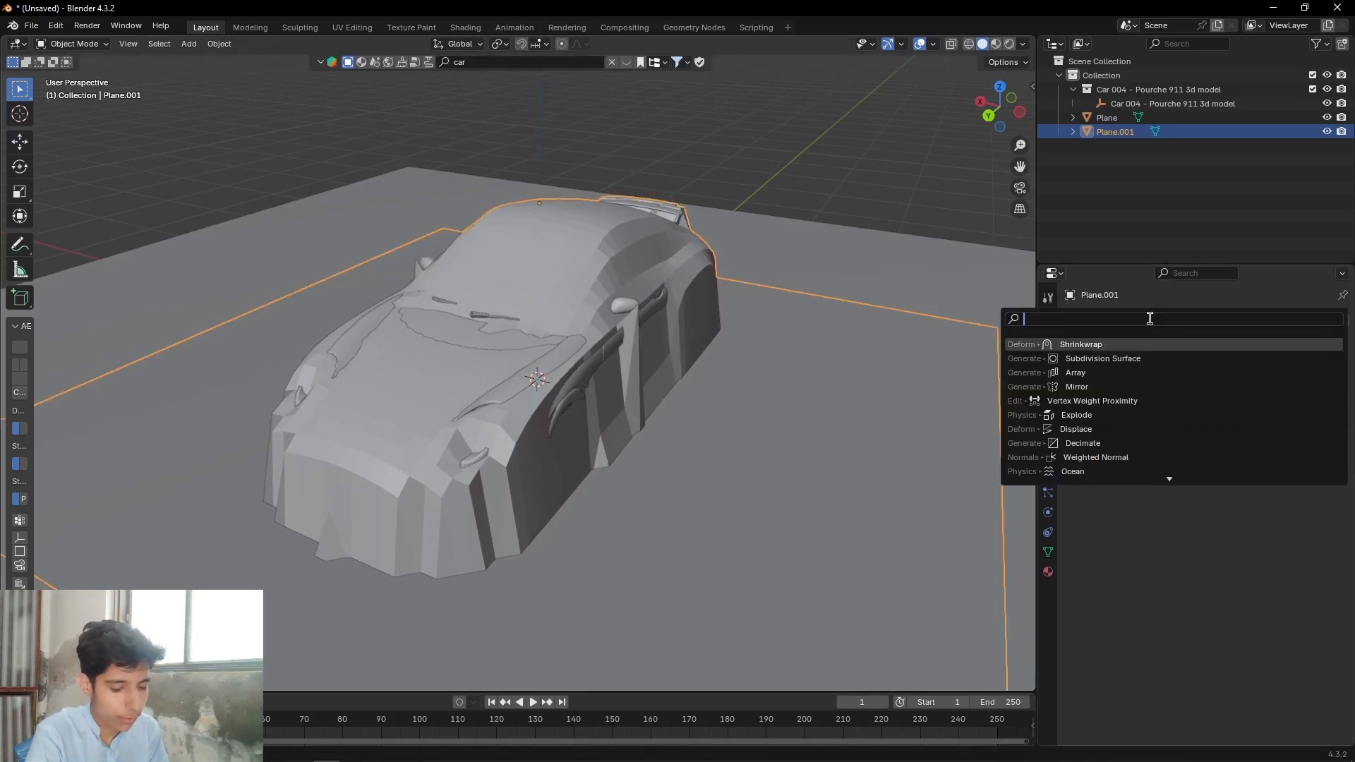
{"action": "type", "text": "d"}
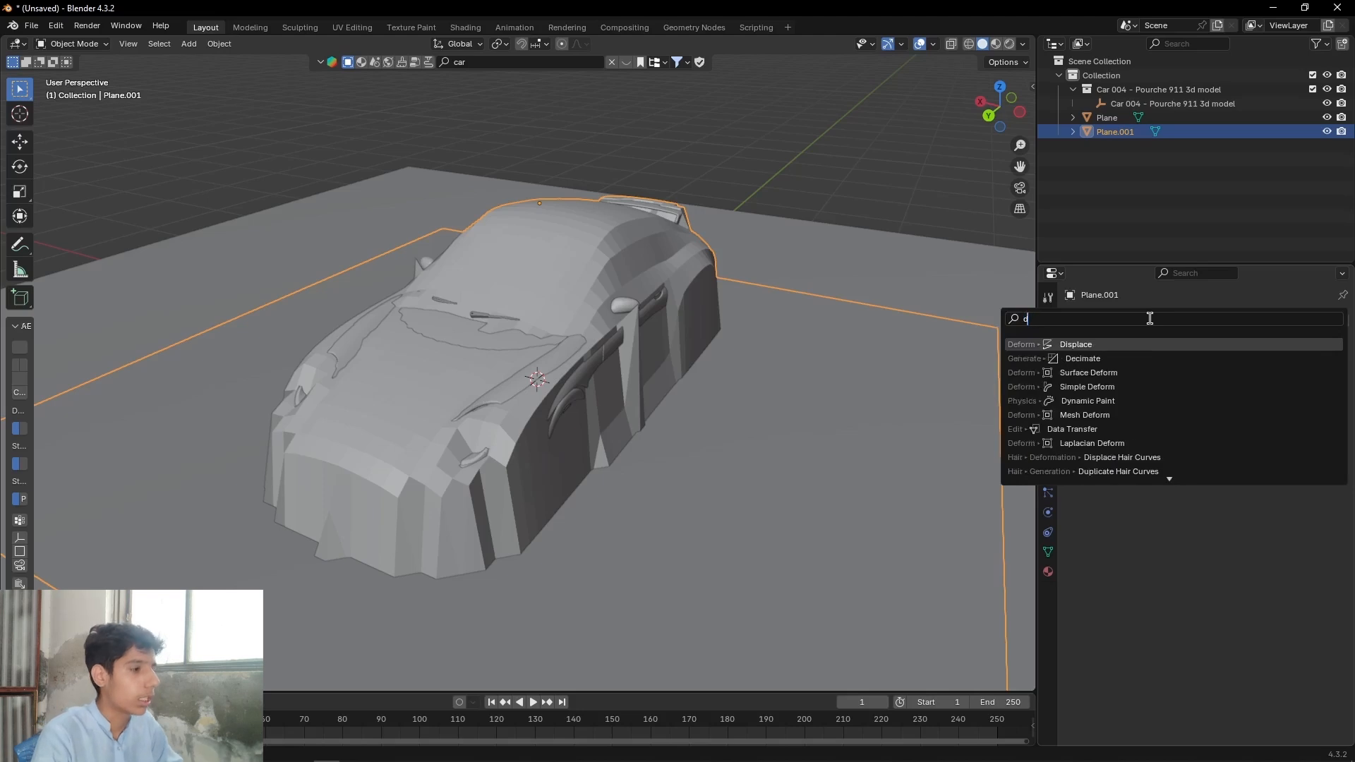
{"action": "type", "text": "e"}
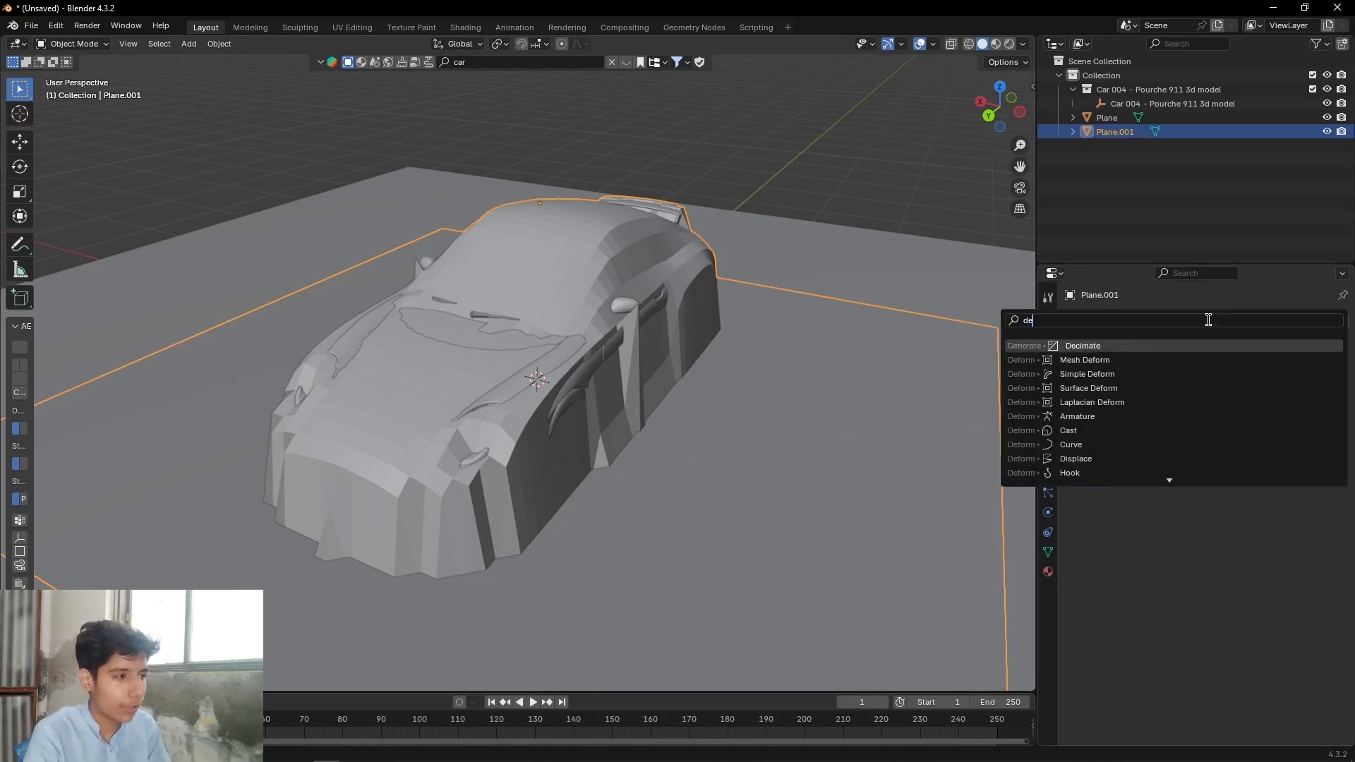
{"action": "left_click", "coordinate": [1082, 346]}
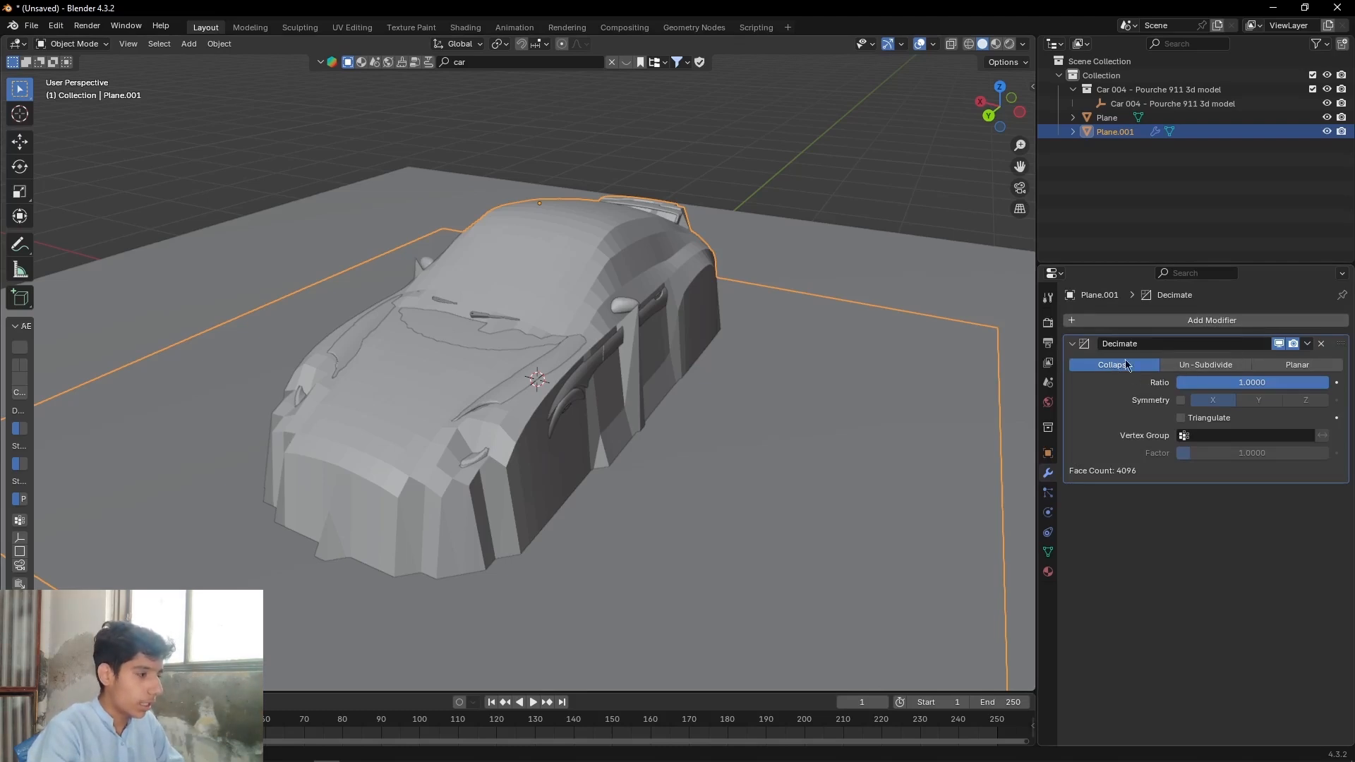
{"action": "left_click_drag", "start_coordinate": [1253, 383], "coordinate": [1189, 382]}
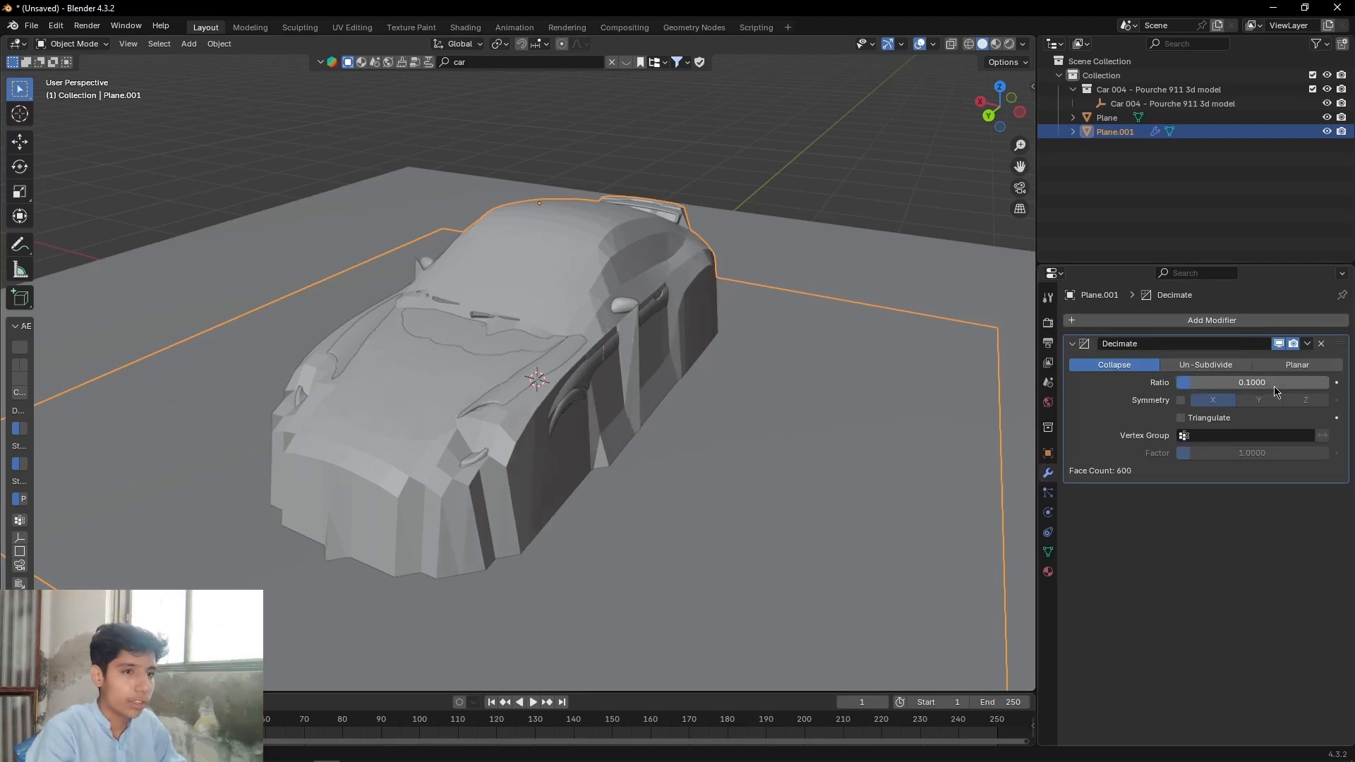
{"action": "type", "text": "0.1.01"}
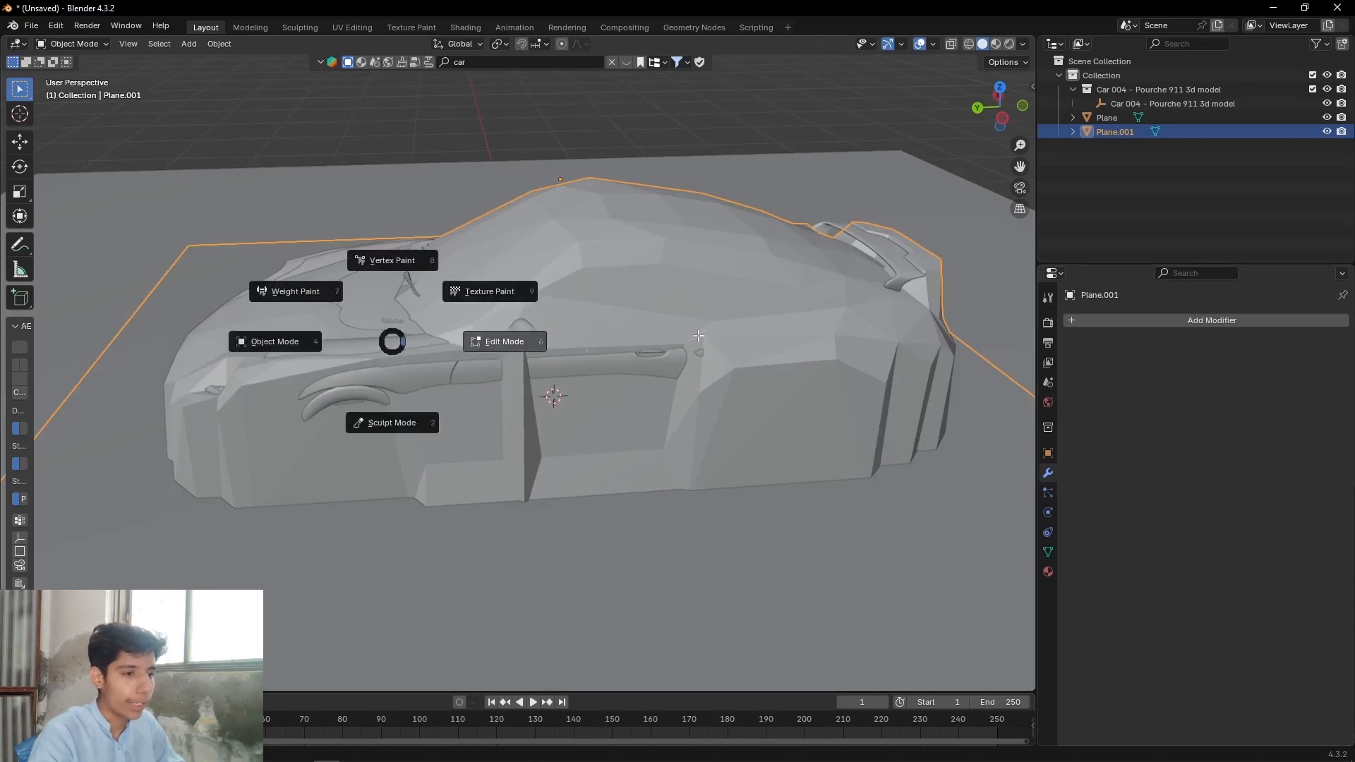
Step: Scale the proxy mesh's vertices wider in Edit Mode, then give it Collision physics
{"action": "left_click", "coordinate": [504, 340]}
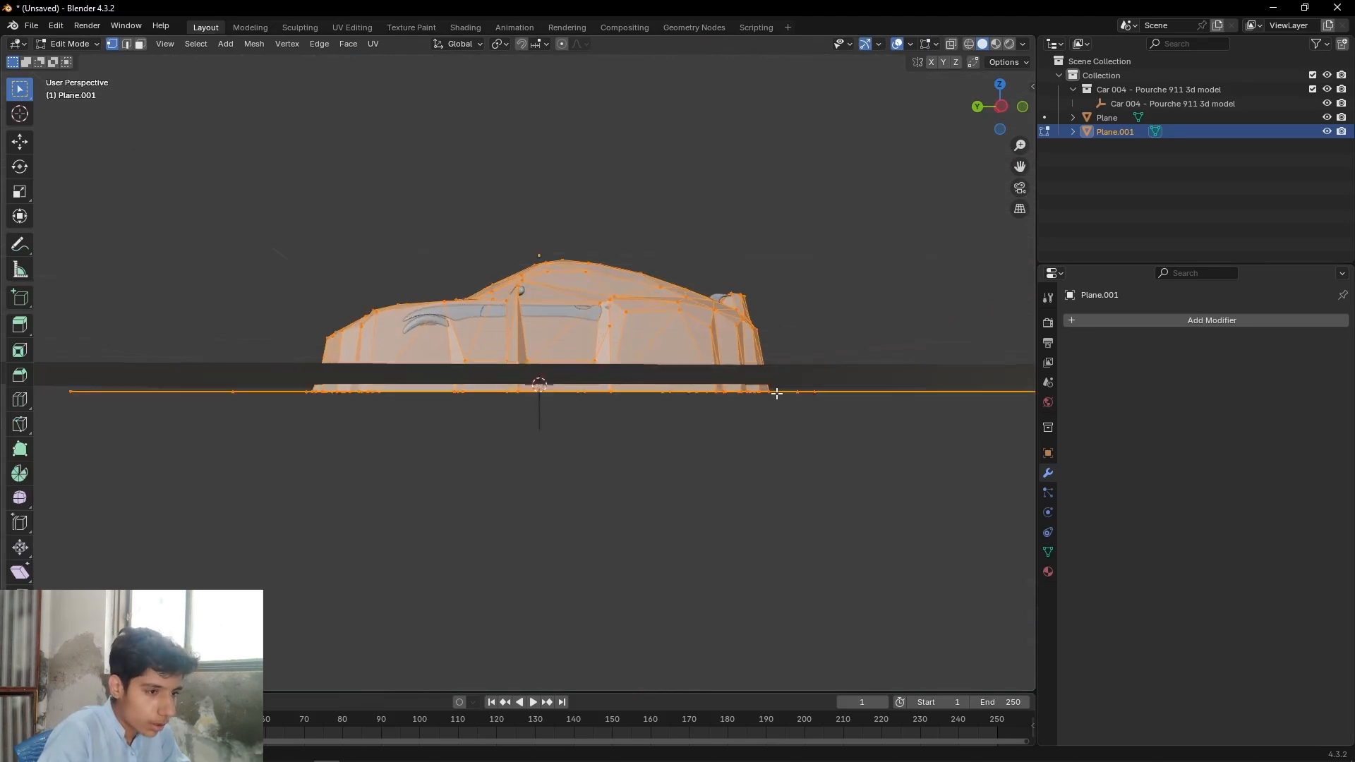
{"action": "key", "text": "s"}
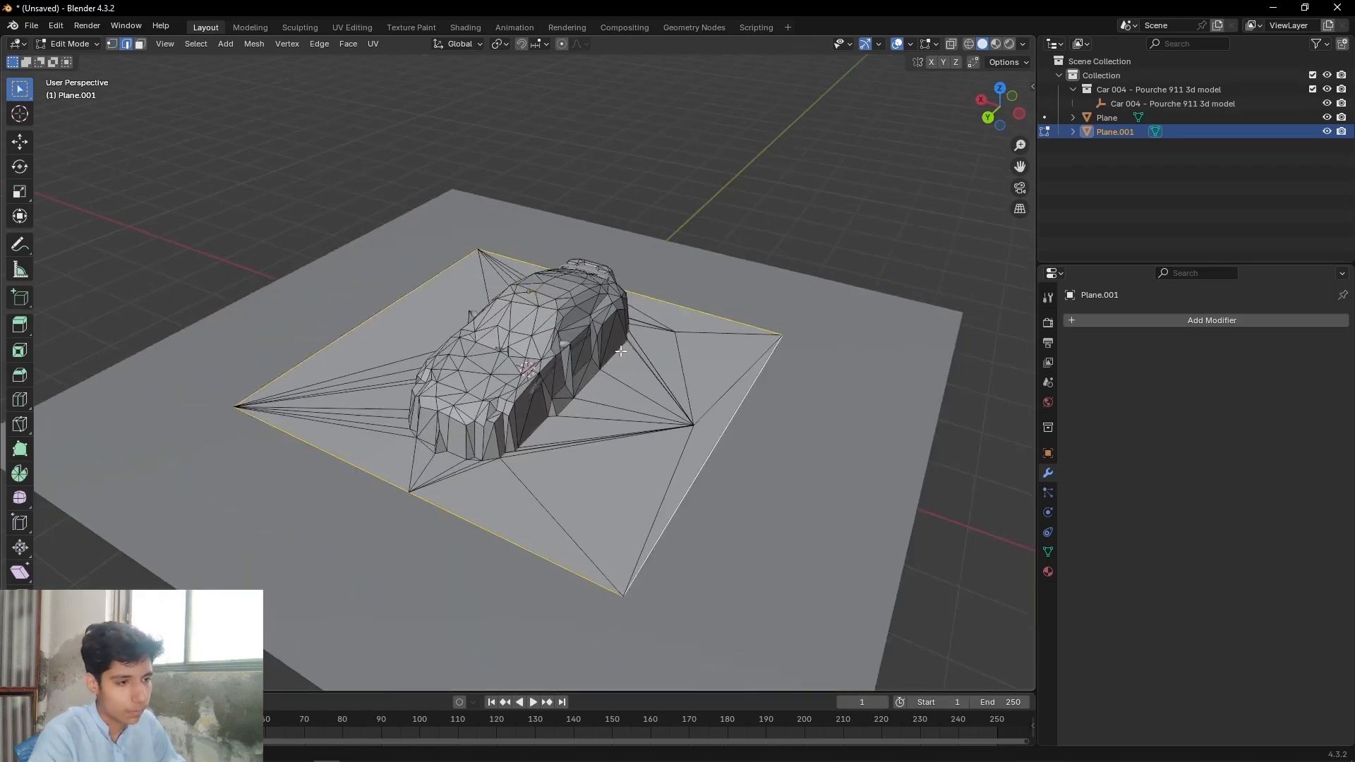
{"action": "key", "text": "s"}
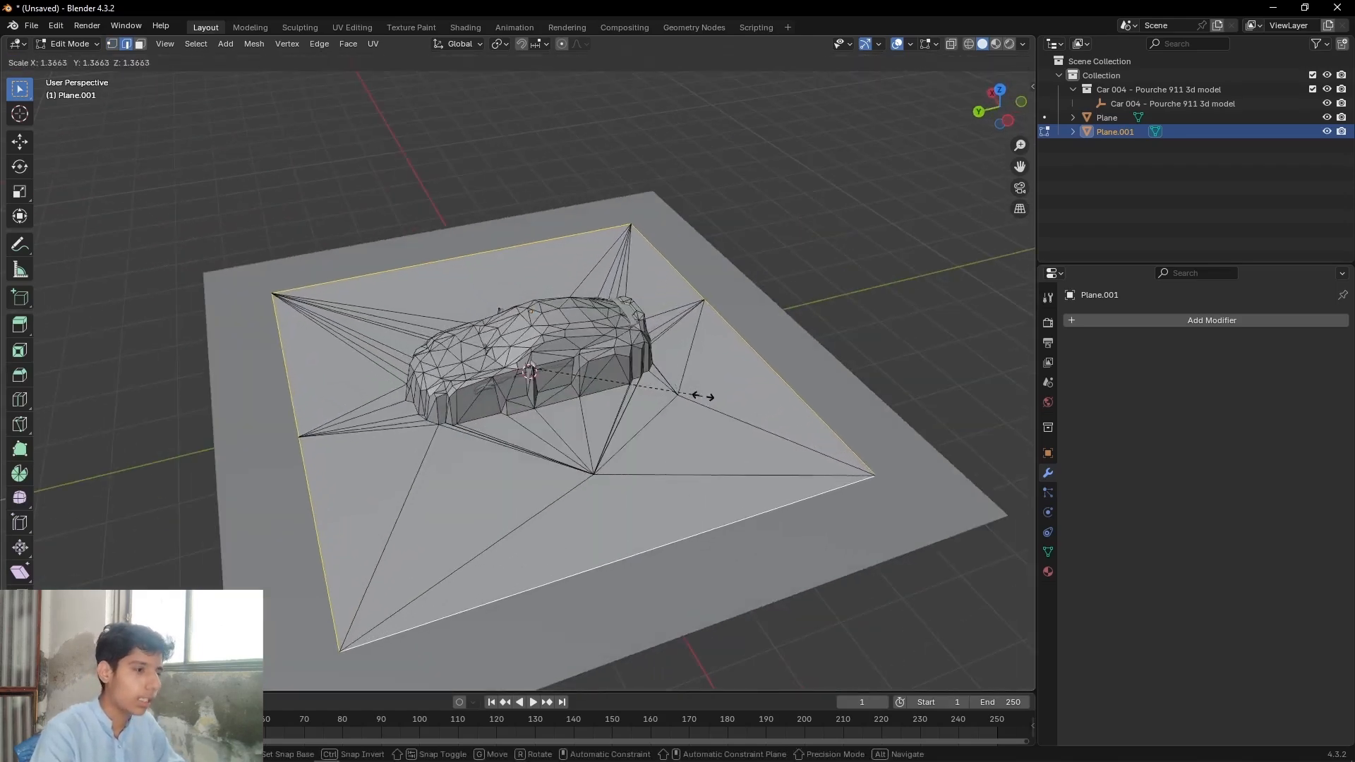
{"action": "key", "text": "Tab"}
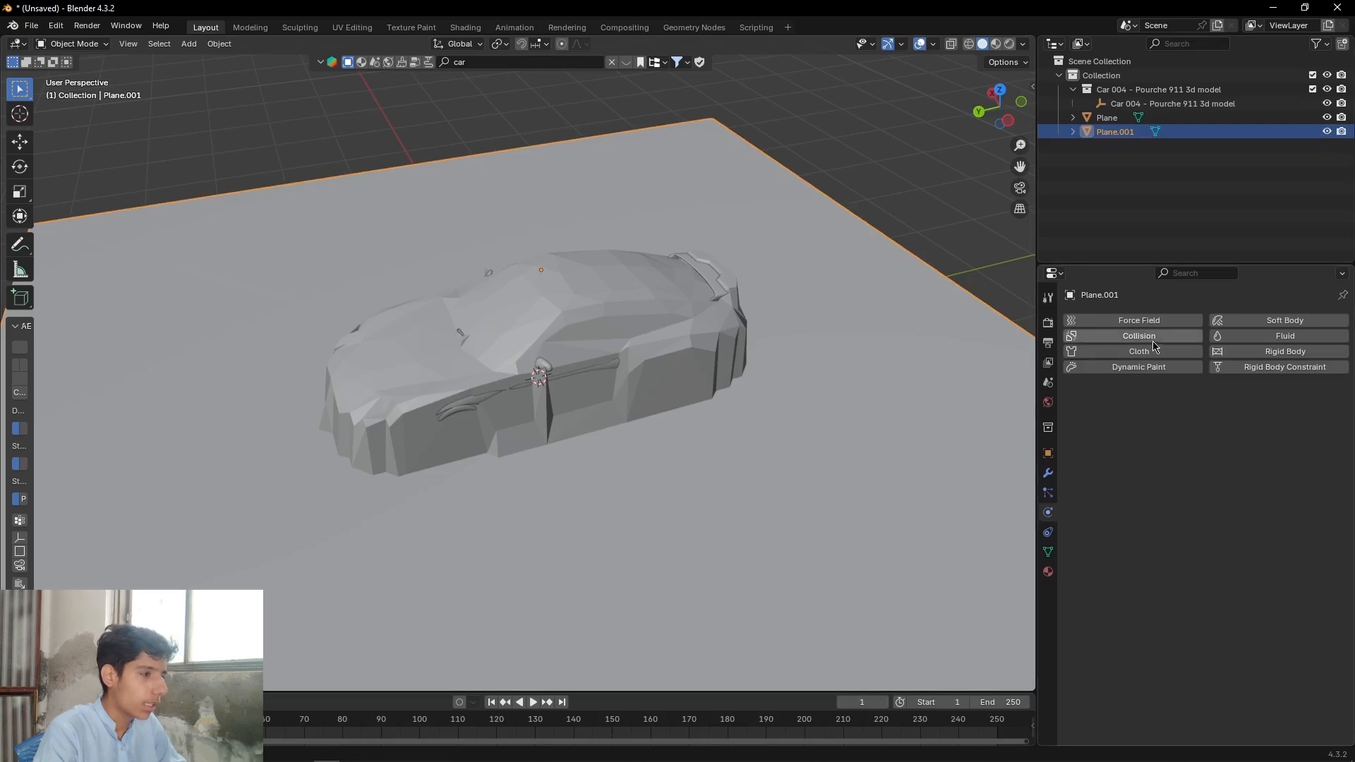
{"action": "left_click", "coordinate": [1138, 336]}
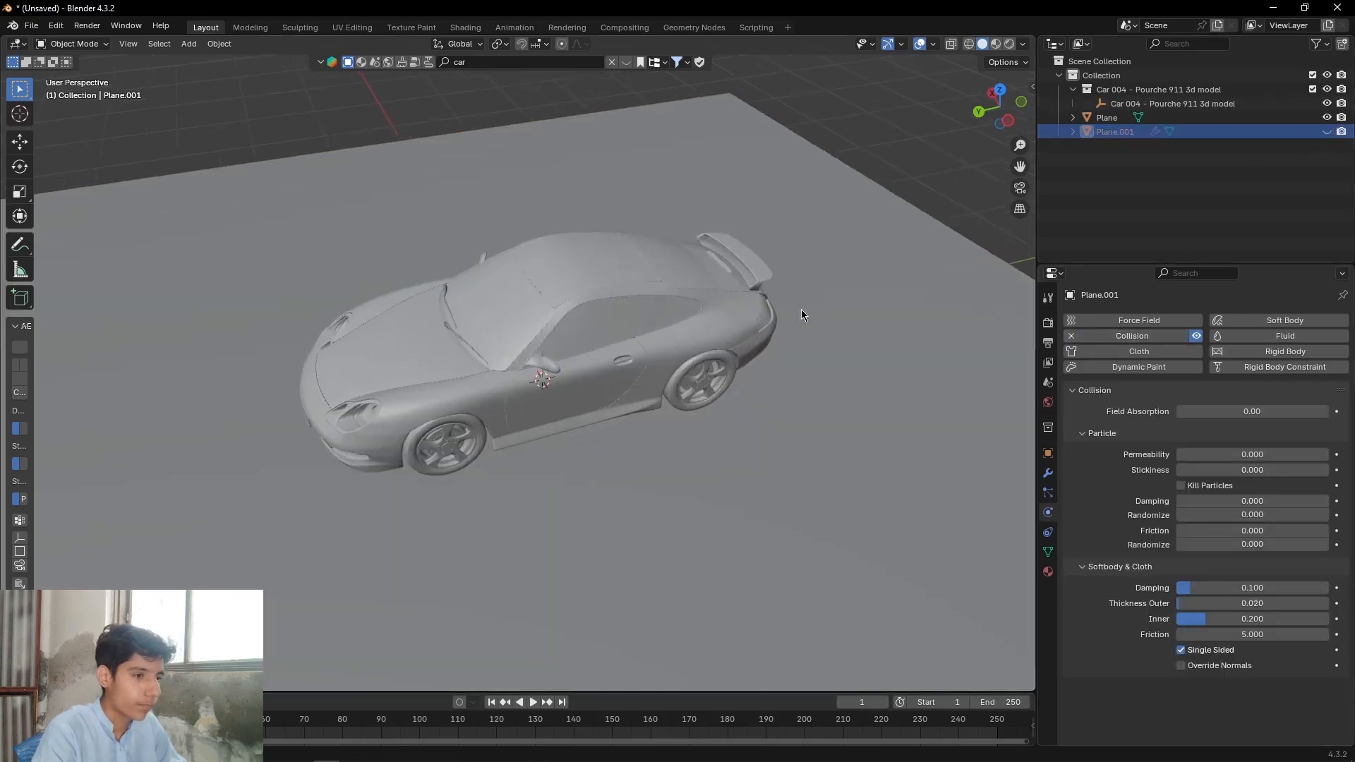
Step: Add a new plane above the car and subdivide it twice into a fine grid
{"action": "left_click", "coordinate": [188, 44]}
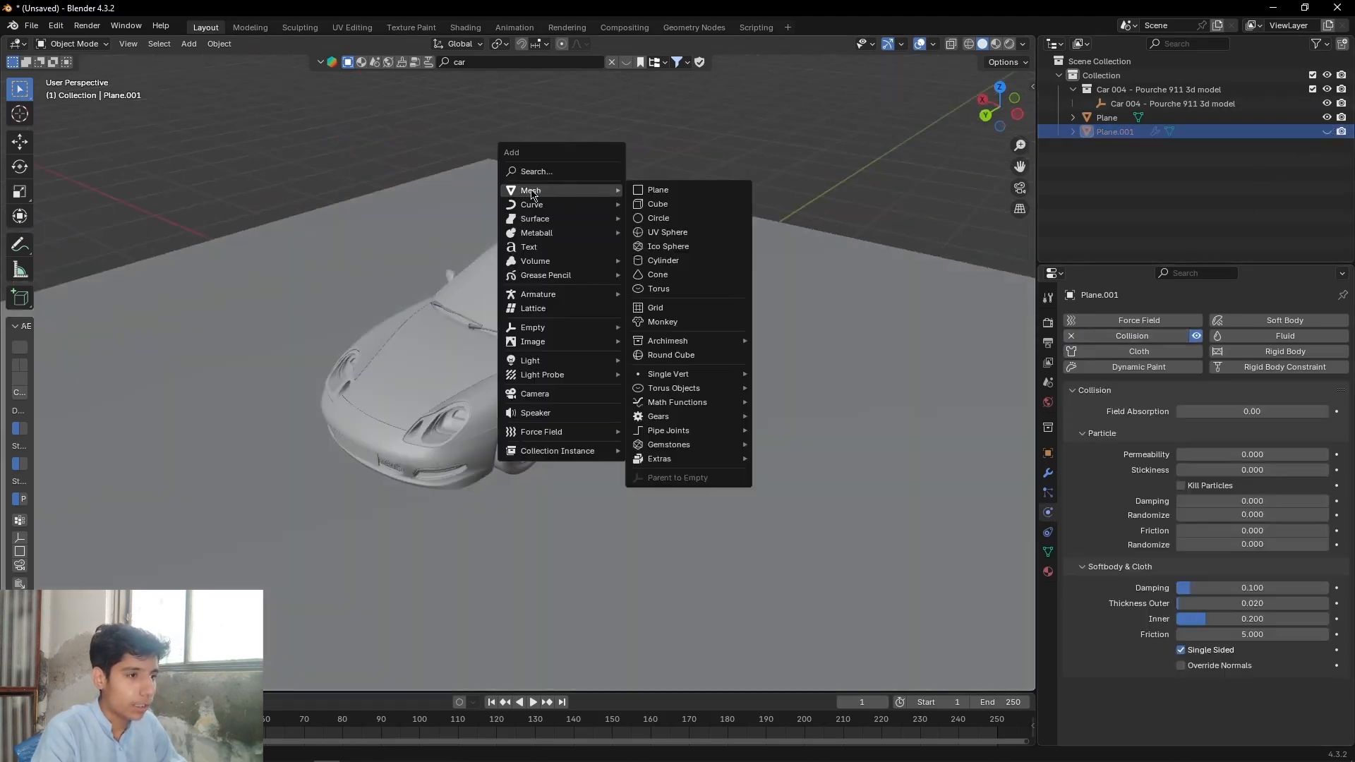
{"action": "left_click", "coordinate": [658, 189]}
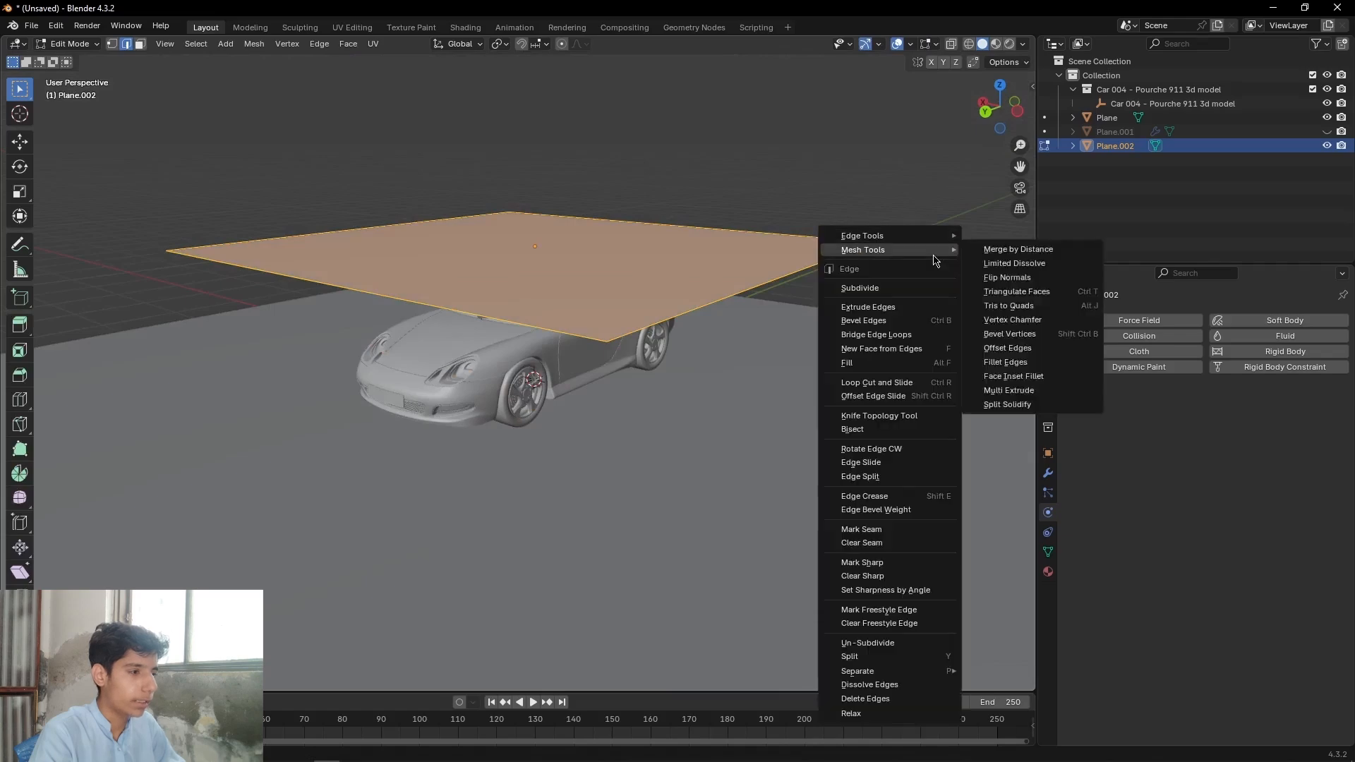
{"action": "left_click", "coordinate": [859, 288]}
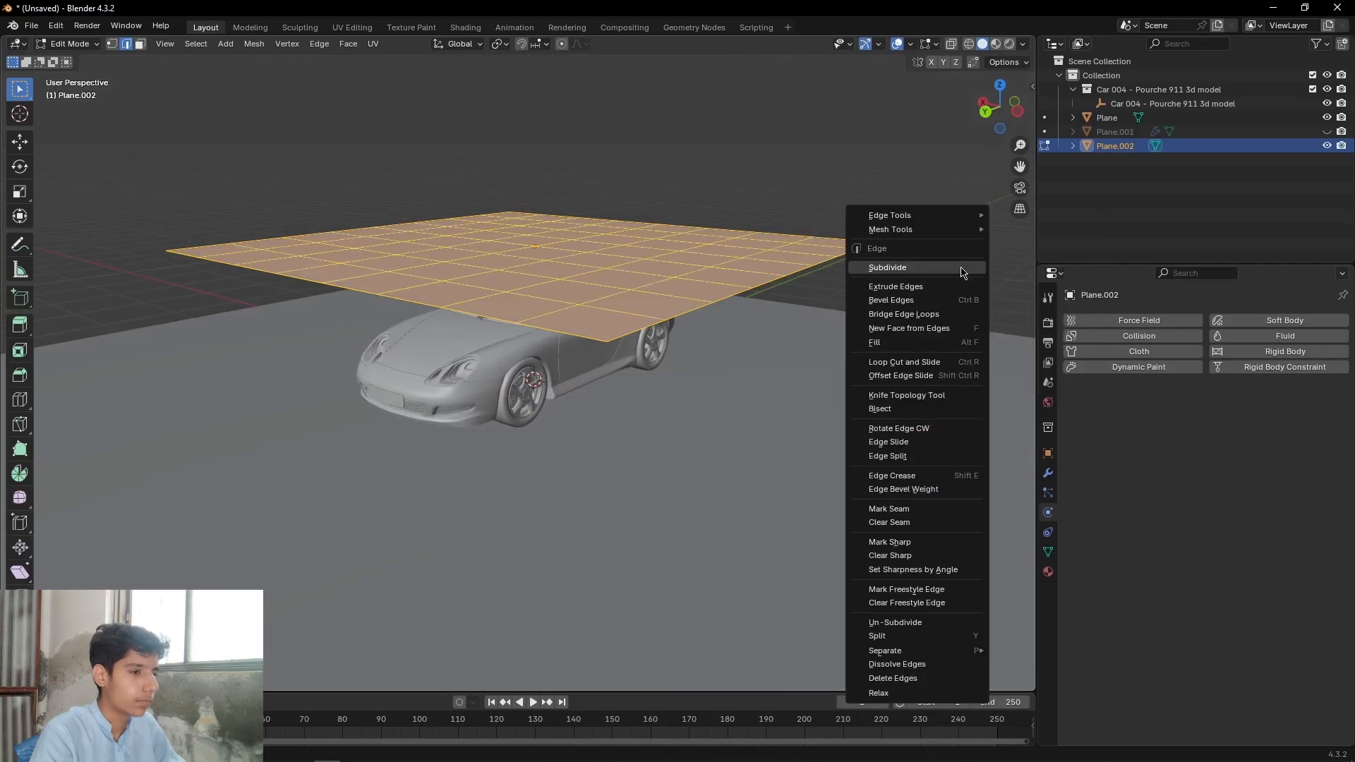
{"action": "left_click", "coordinate": [886, 267]}
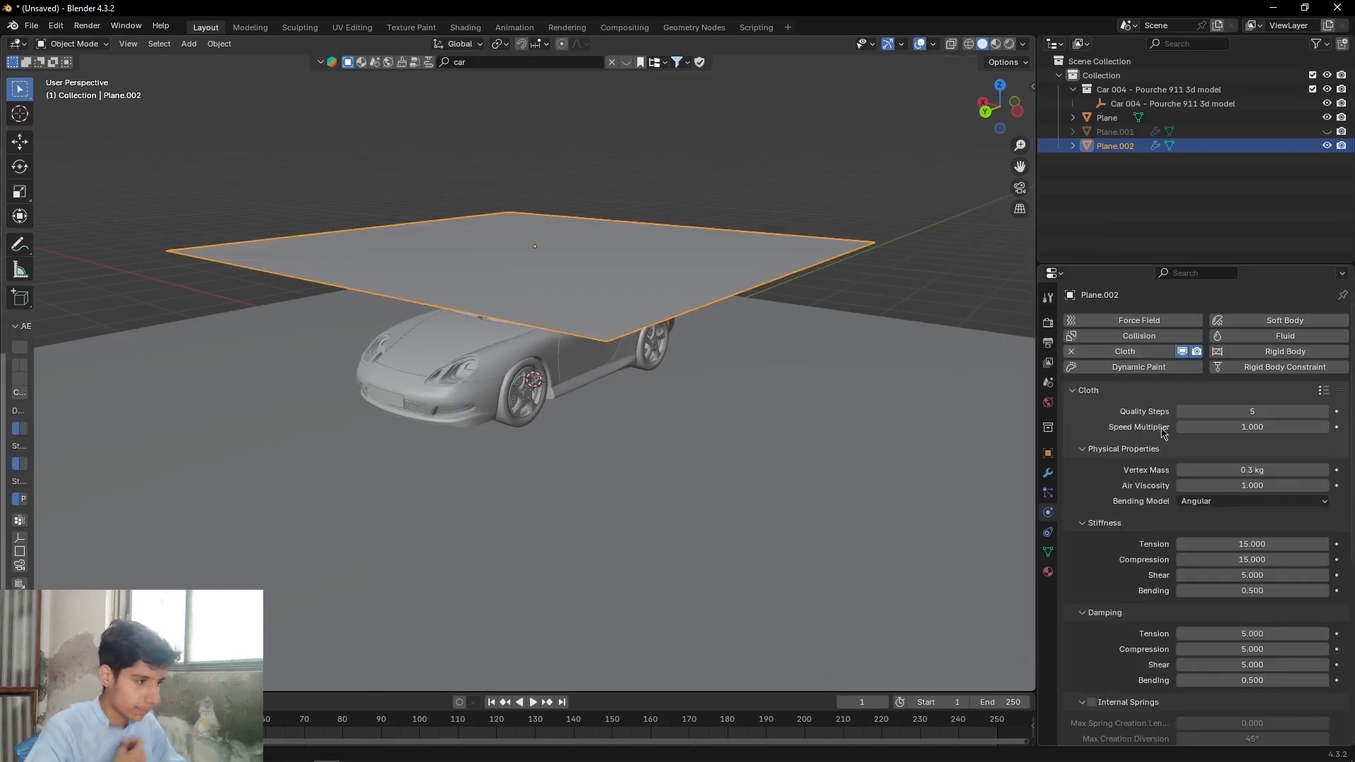
Step: Scroll through the plane's Cloth physics settings and expand the Cache panel
{"action": "scroll", "scroll_direction": "down", "scroll_amount": 3}
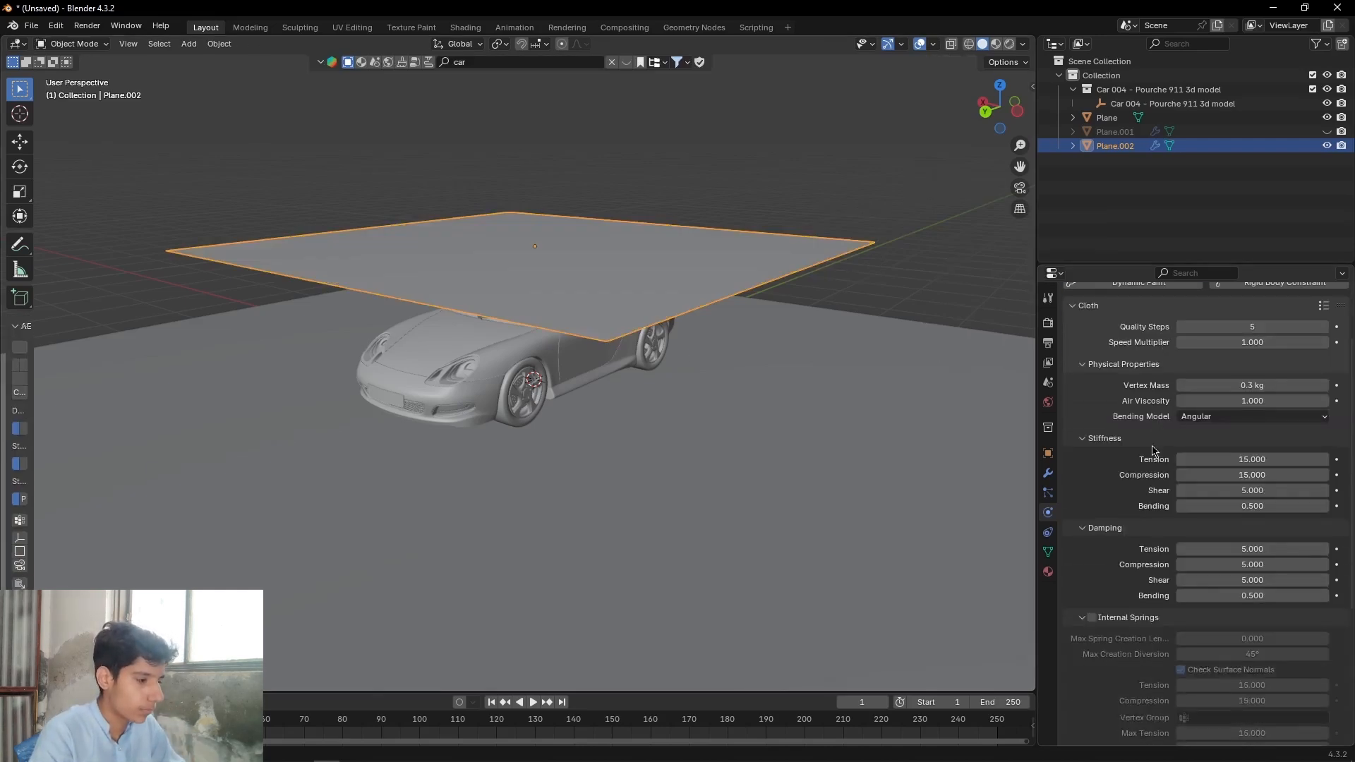
{"action": "scroll", "scroll_direction": "down", "scroll_amount": 3}
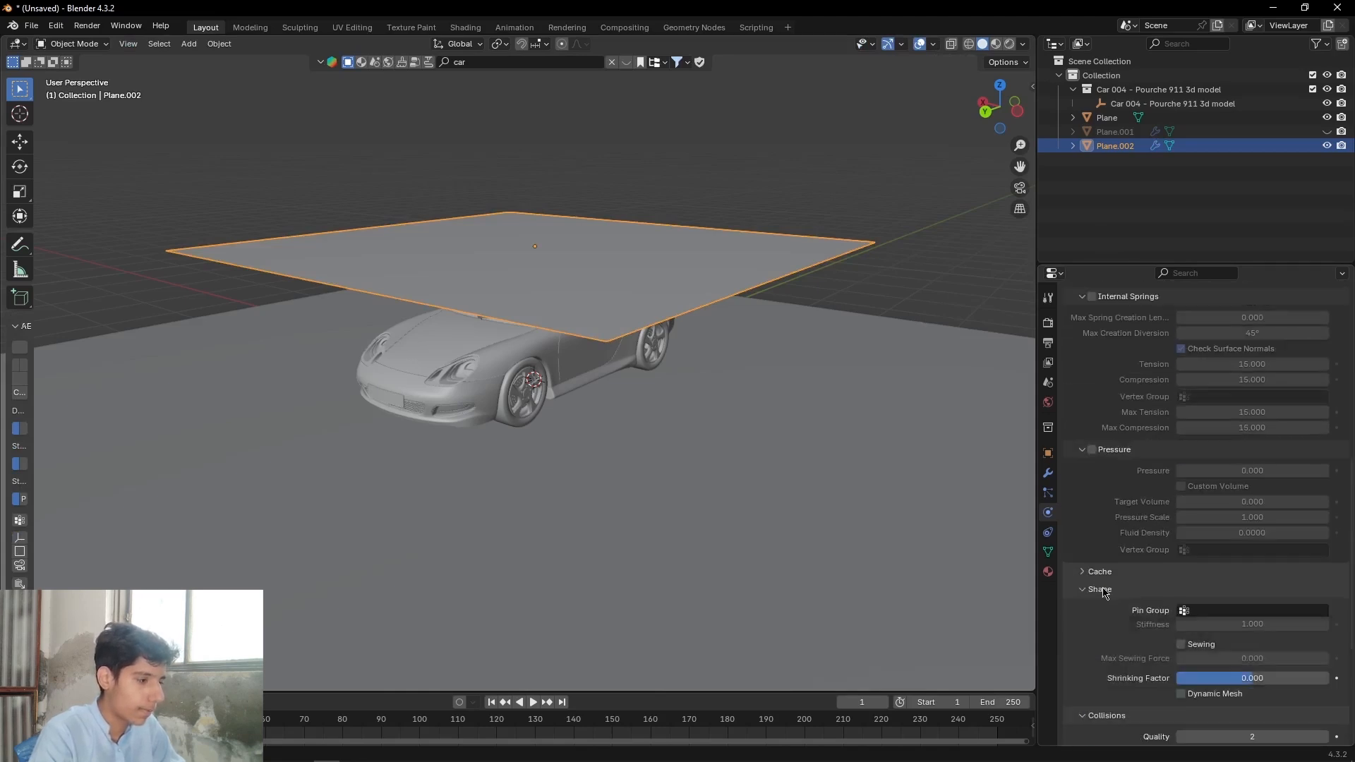
{"action": "left_click", "coordinate": [1098, 571]}
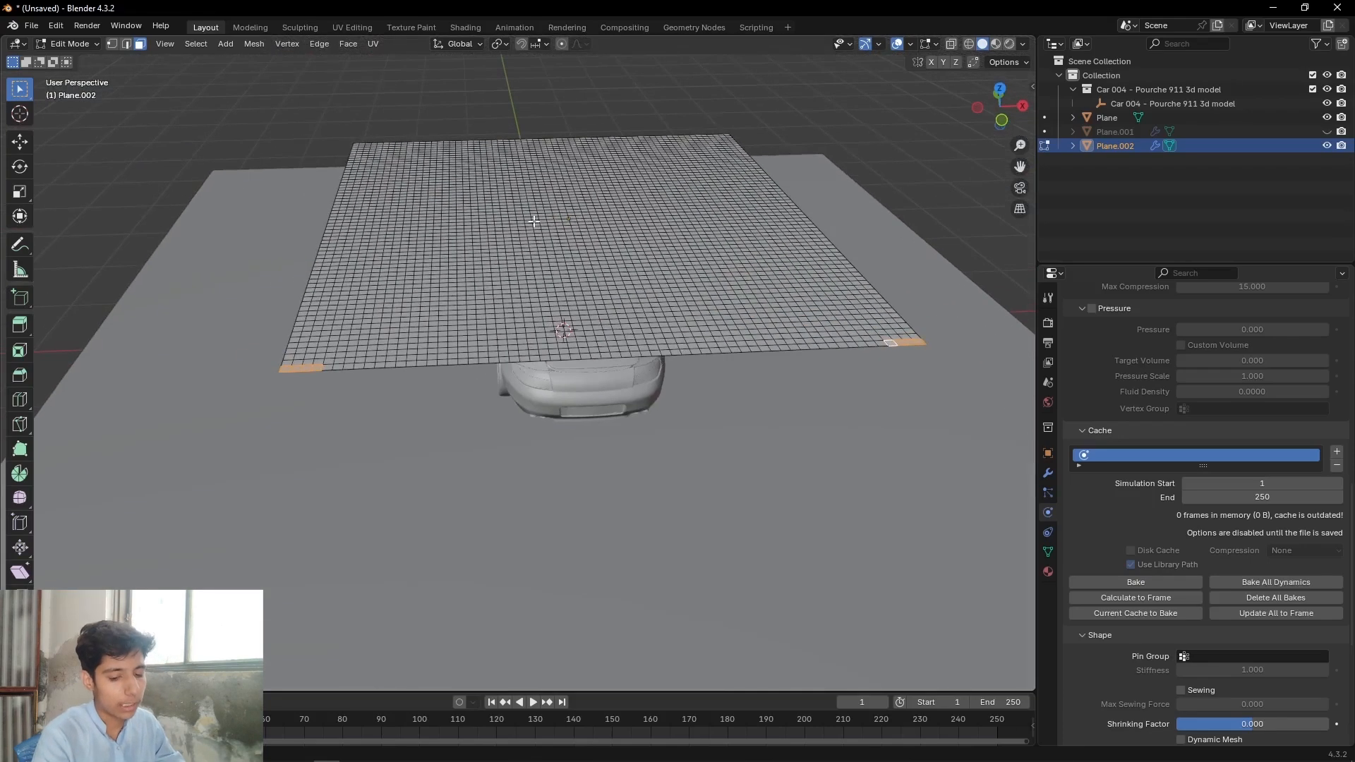
Step: Hook the selected corner vertices to a new empty and assign them to a new vertex group
{"action": "key", "text": "f3"}
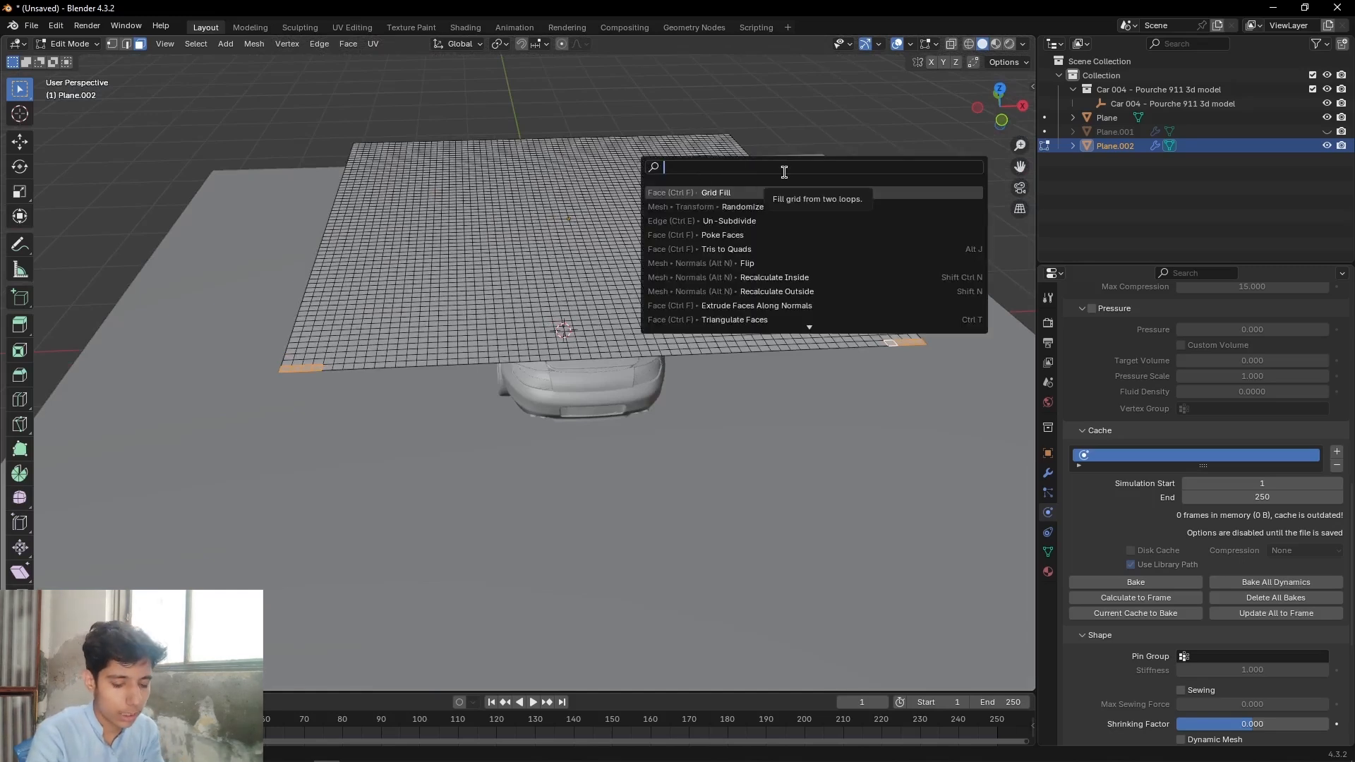
{"action": "type", "text": "hook"}
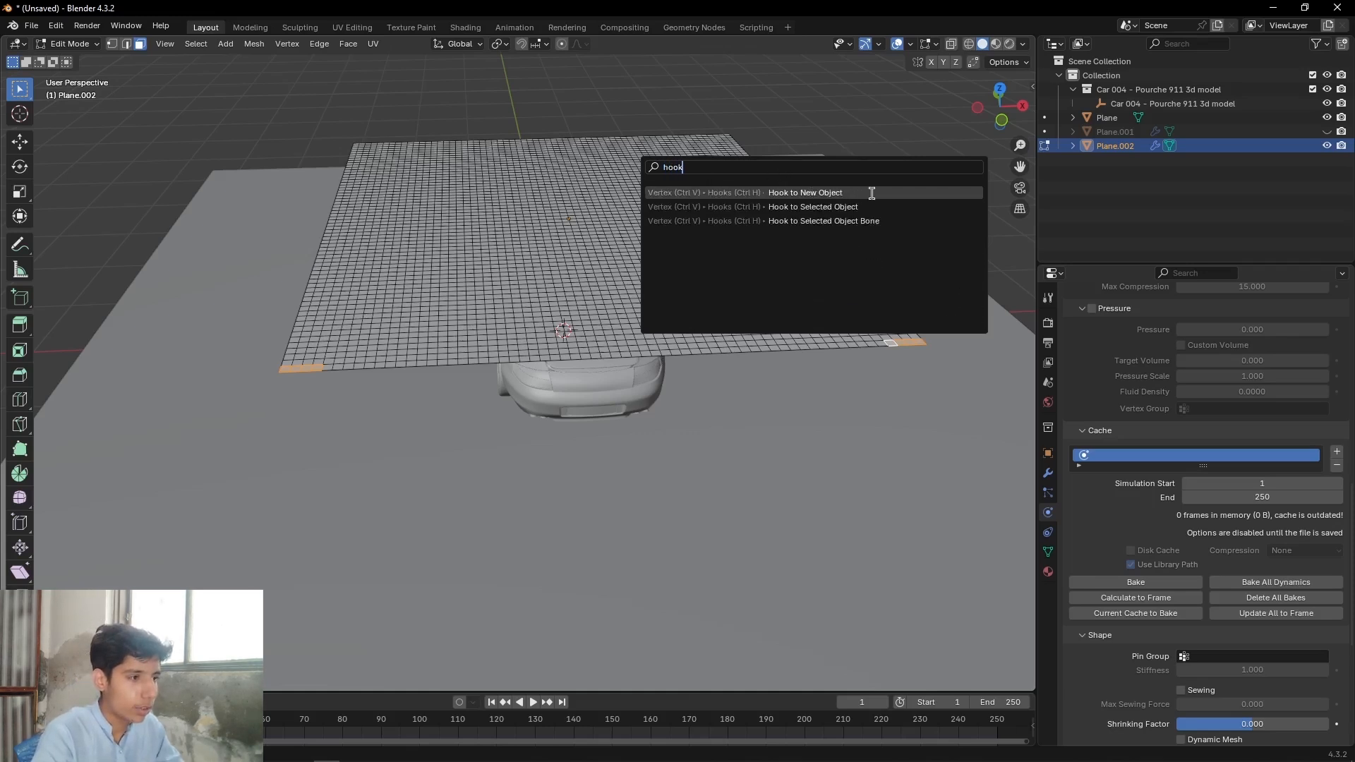
{"action": "left_click", "coordinate": [803, 192]}
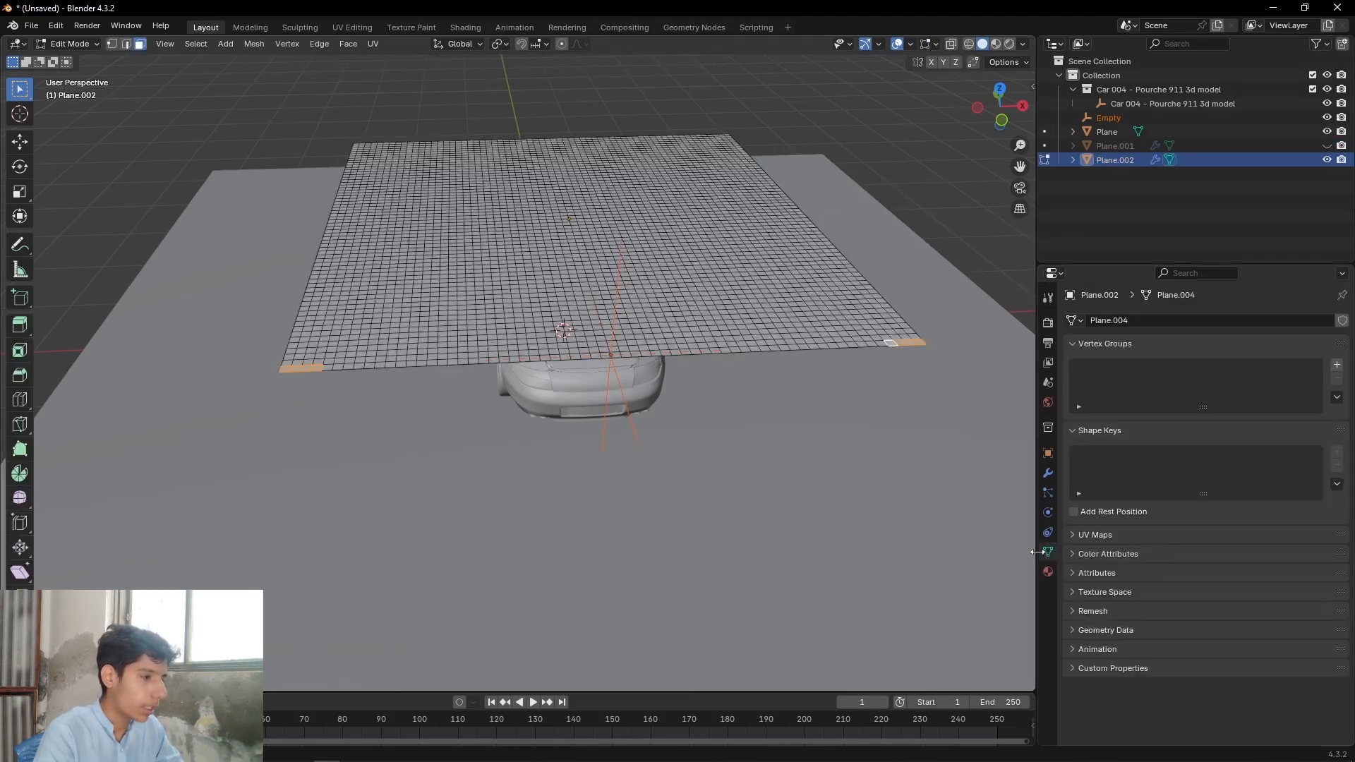
{"action": "left_click", "coordinate": [1335, 364]}
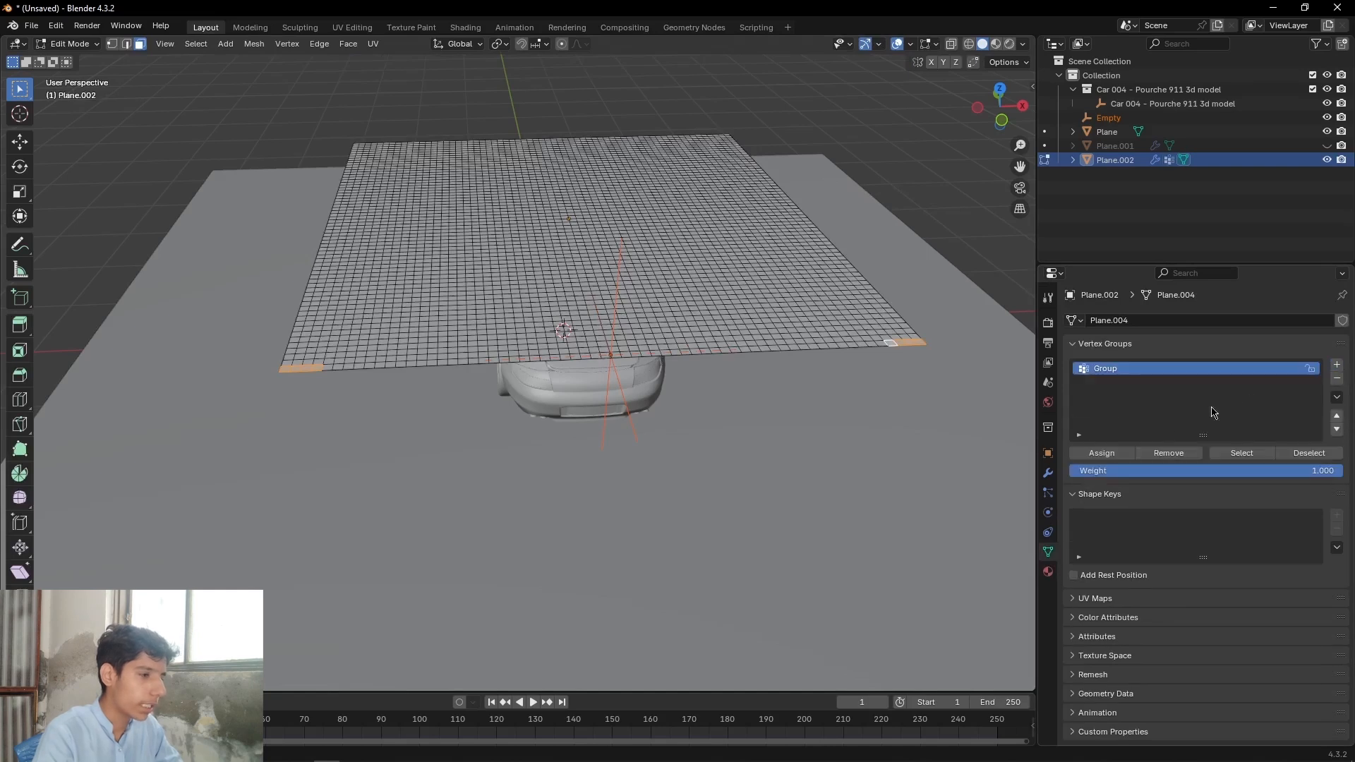
{"action": "key", "text": "Tab"}
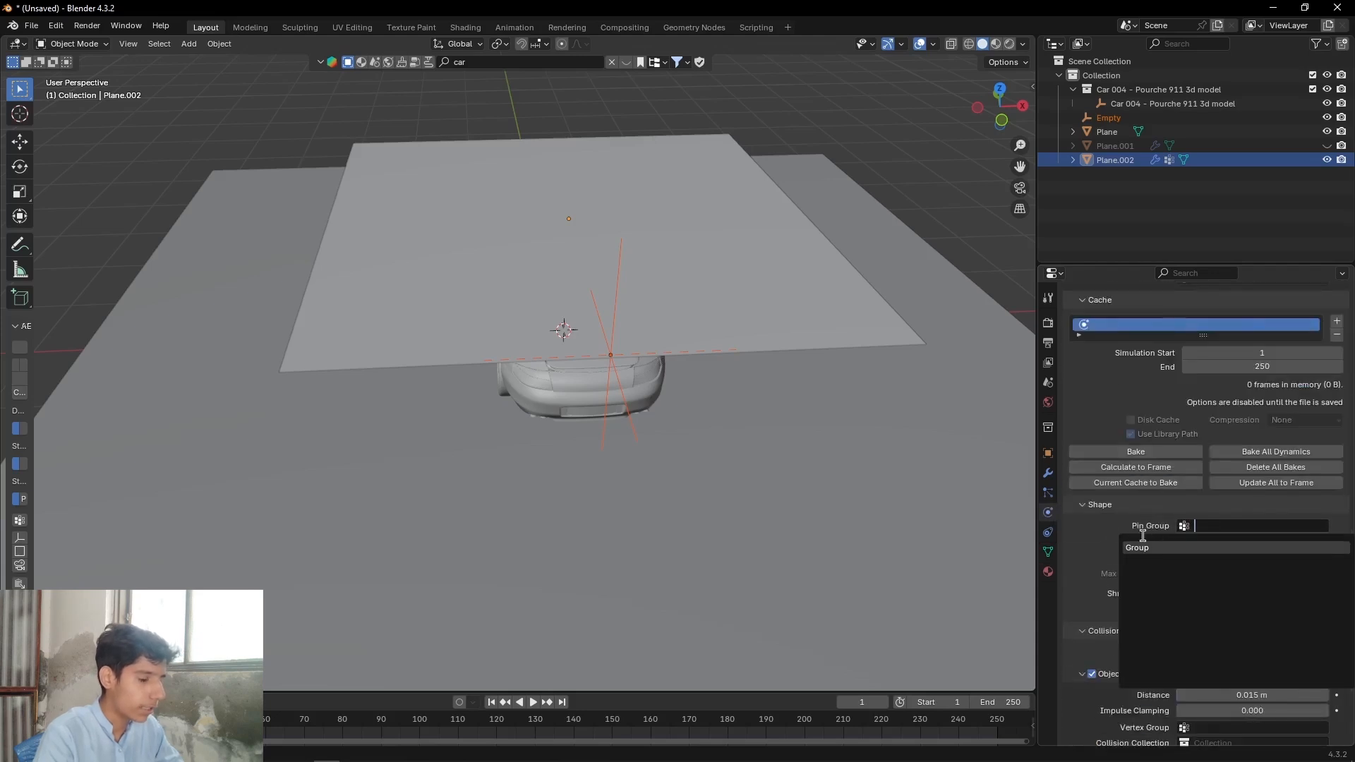
Step: Set the cloth Shape Pin Group to the new vertex group 'Group'
{"action": "left_click", "coordinate": [1138, 548]}
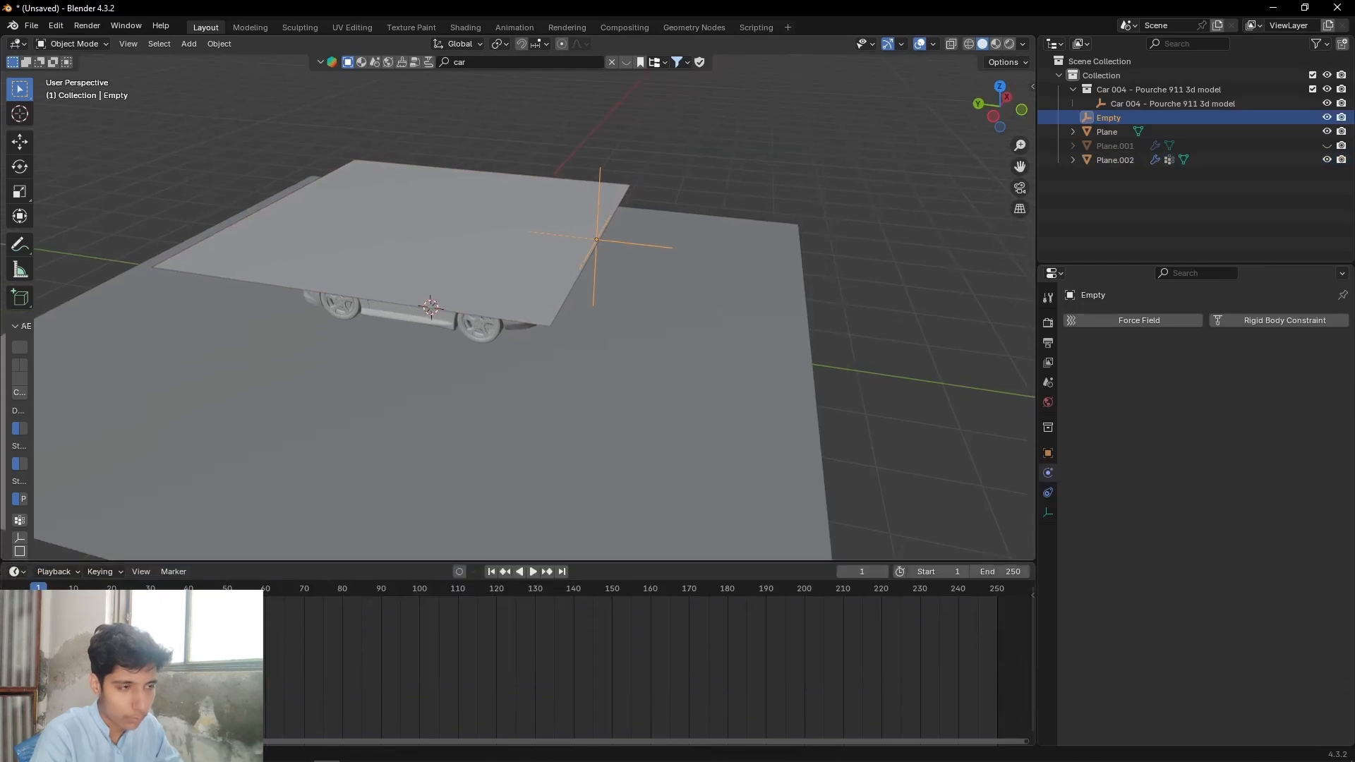
{"action": "mouse_move", "coordinate": [551, 217]}
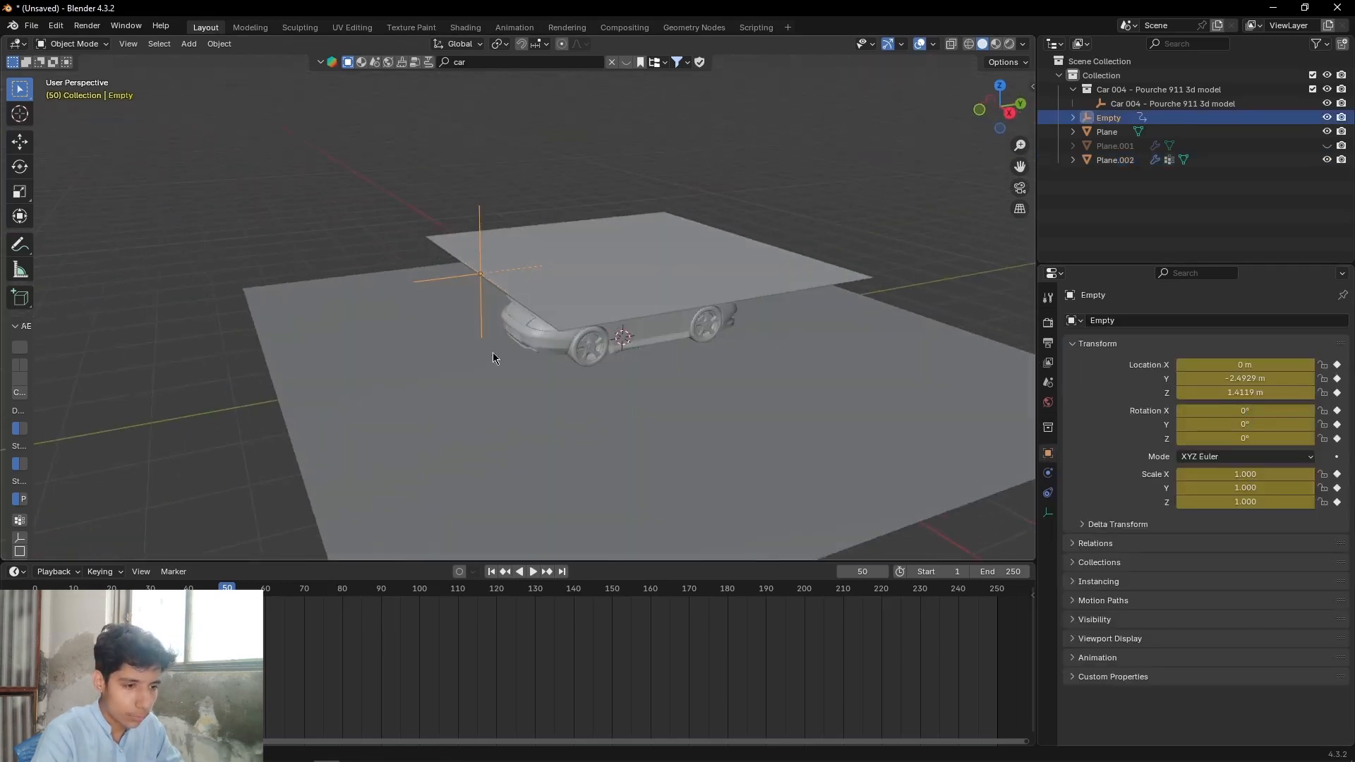
Step: Keyframe the hook Empty's location at frame 120 after moving it over the car
{"action": "left_click", "coordinate": [532, 572]}
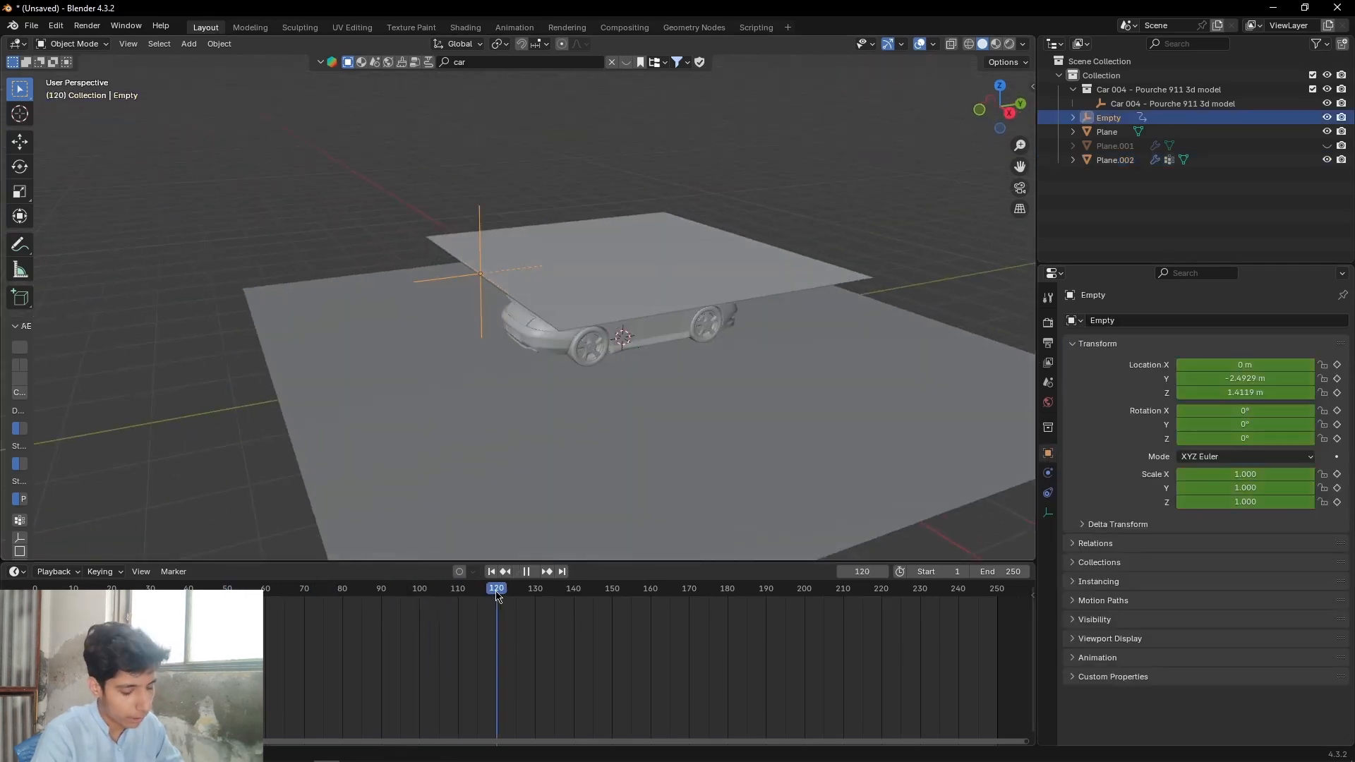
{"action": "key", "text": "KP_3"}
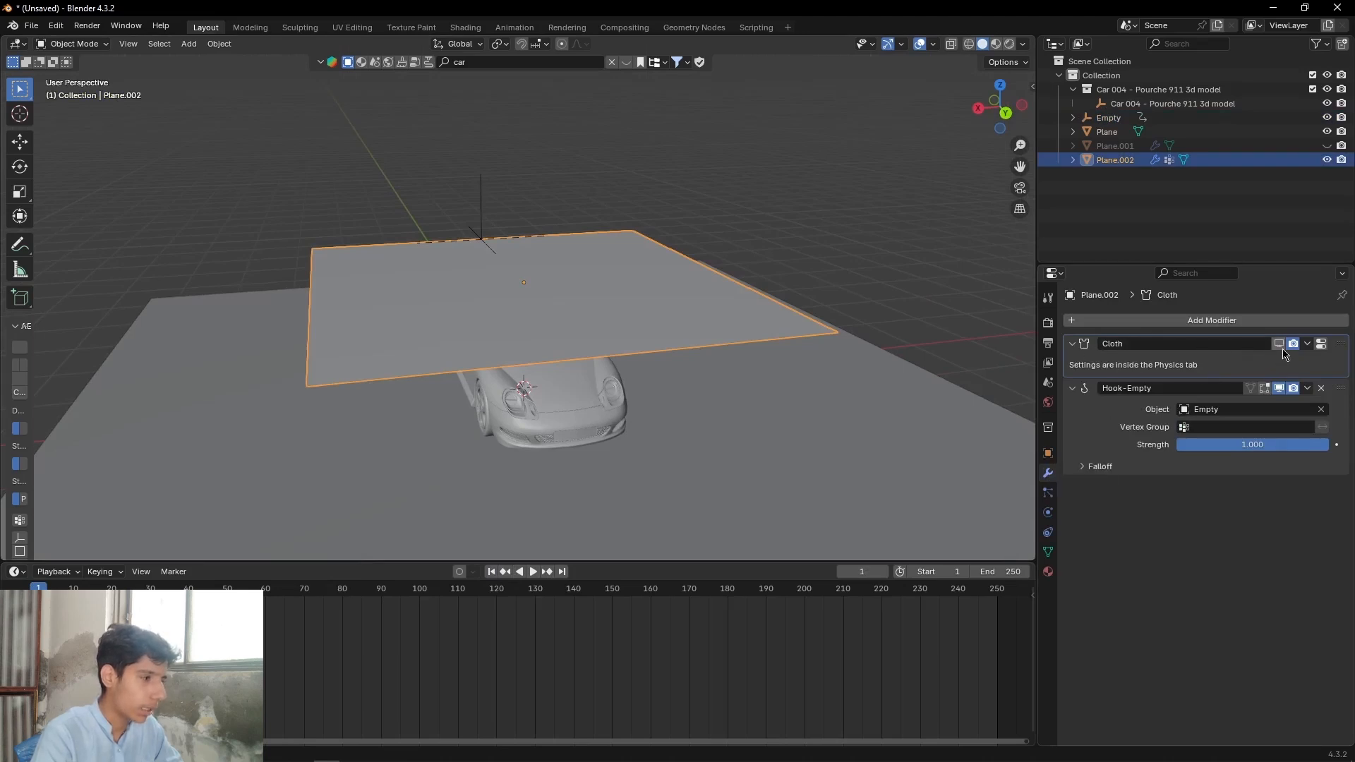
Step: Play and stop the animation to test the pinned cloth
{"action": "left_click", "coordinate": [534, 571]}
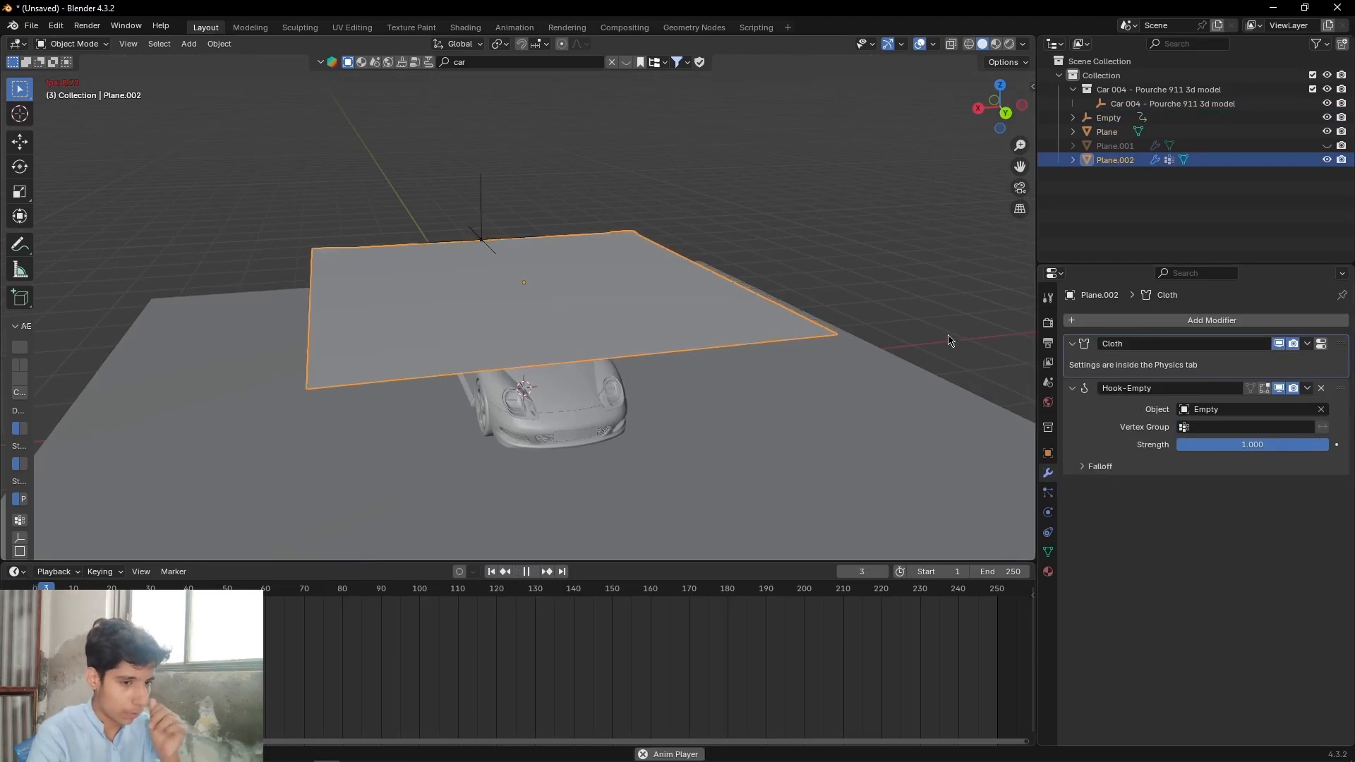
{"action": "left_click", "coordinate": [527, 571]}
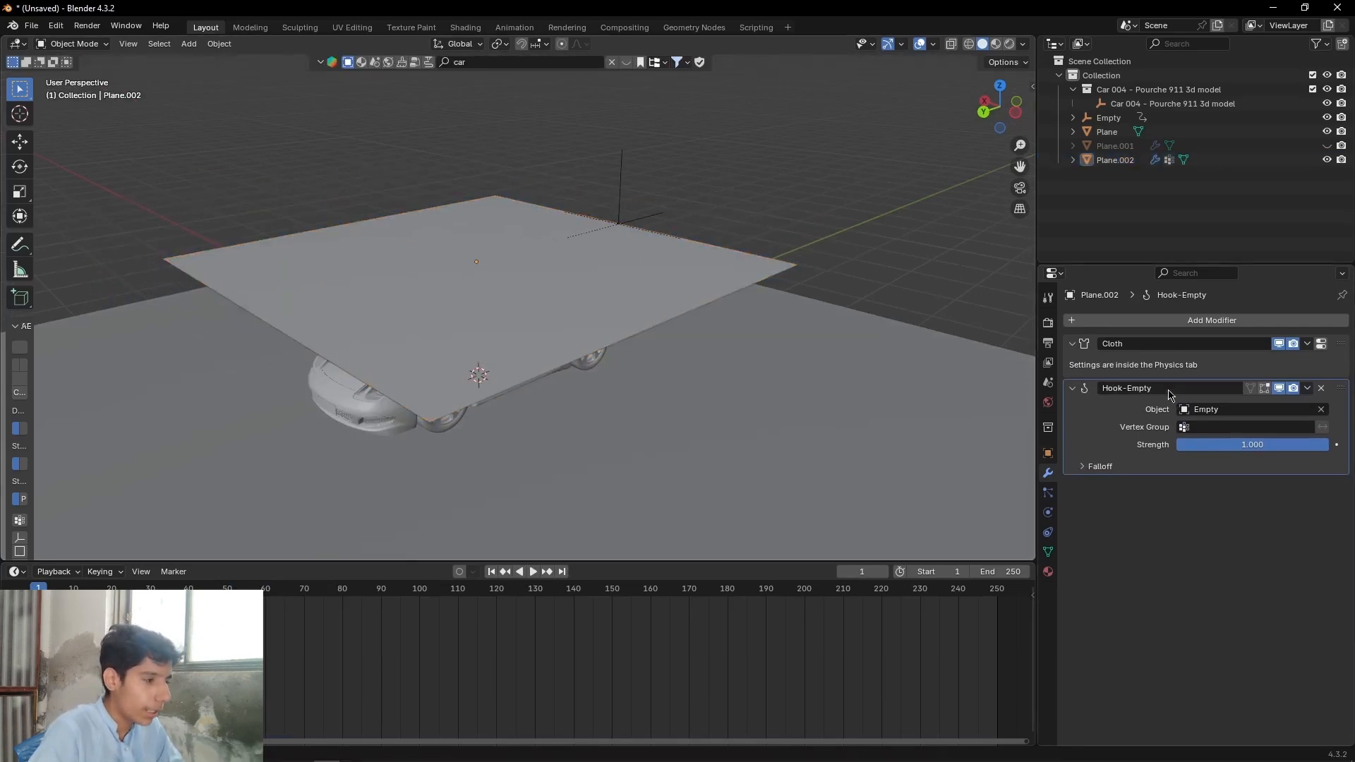
{"action": "mouse_move", "coordinate": [1033, 407]}
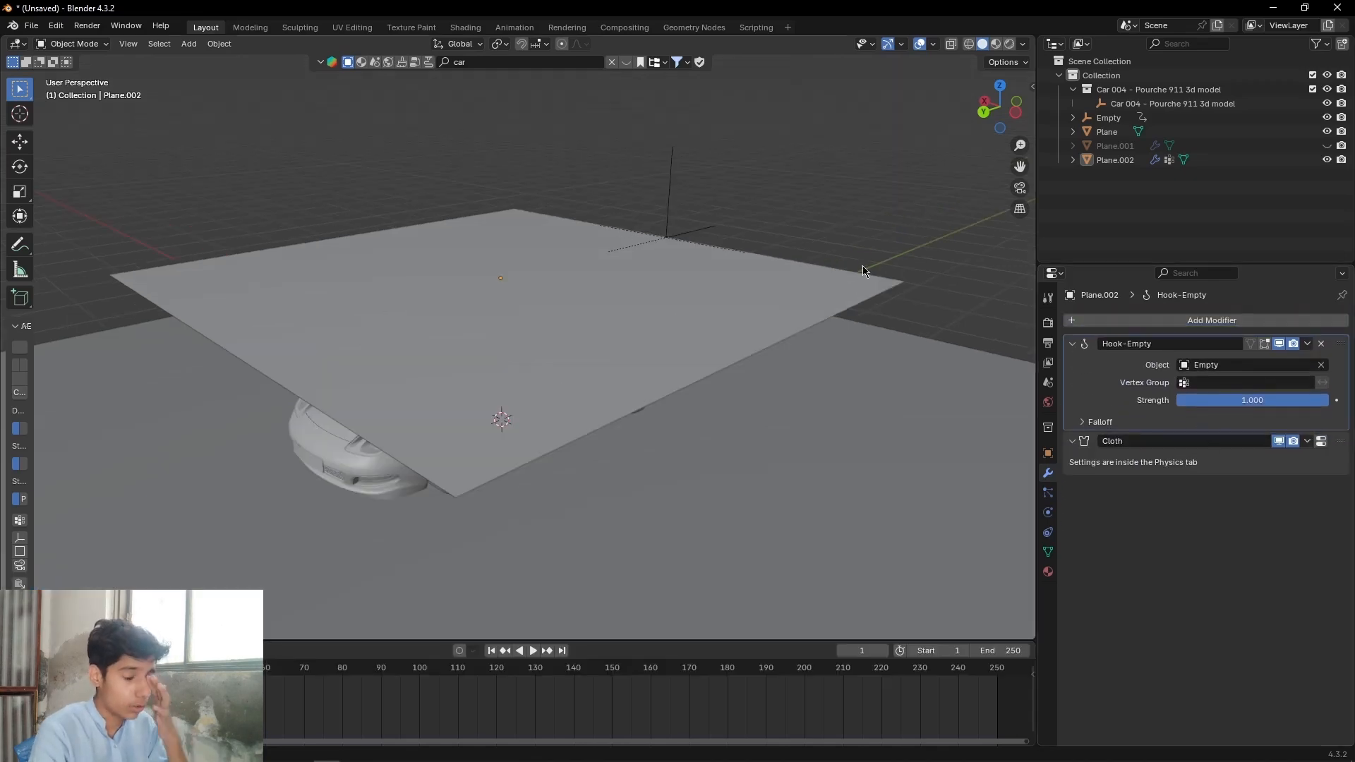
Step: Reorder Hook-Empty above Cloth in the modifier stack and retest playback
{"action": "left_click", "coordinate": [533, 651]}
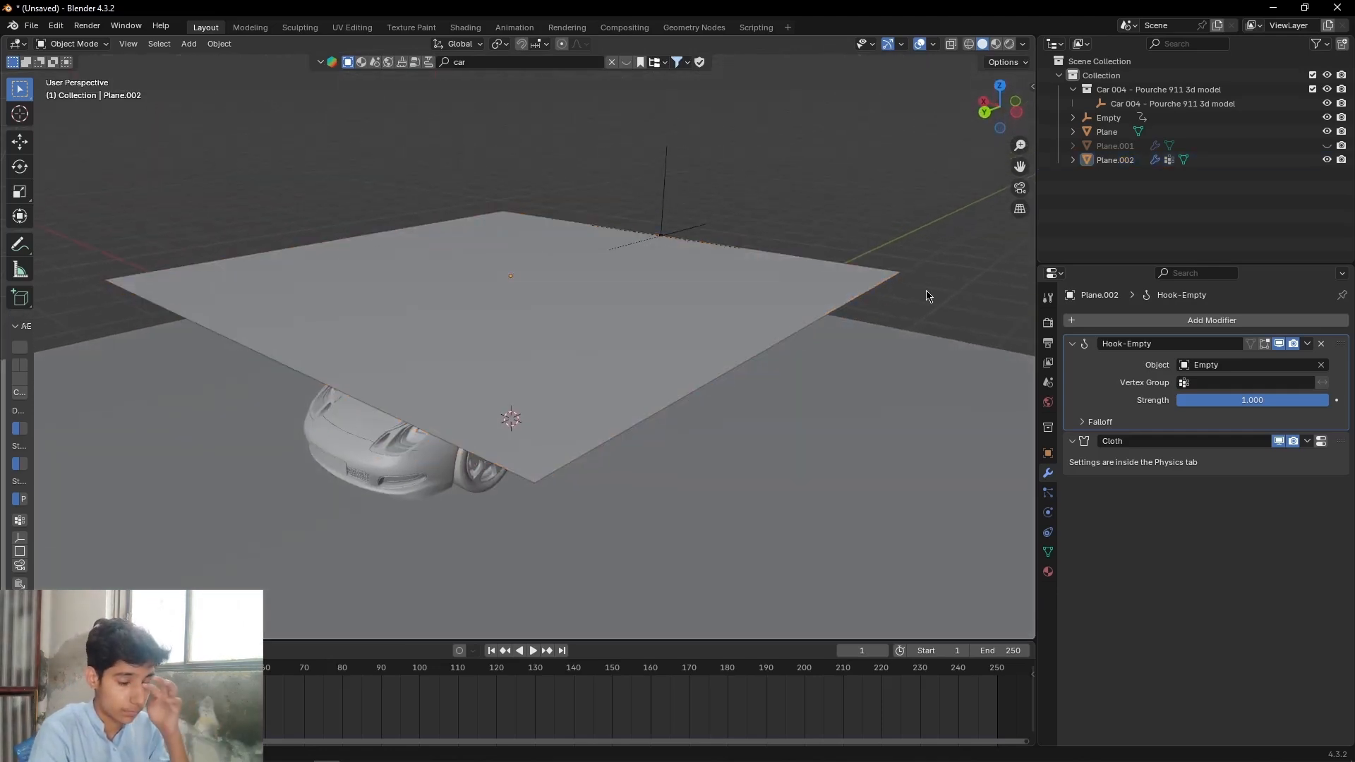
{"action": "left_click", "coordinate": [532, 651]}
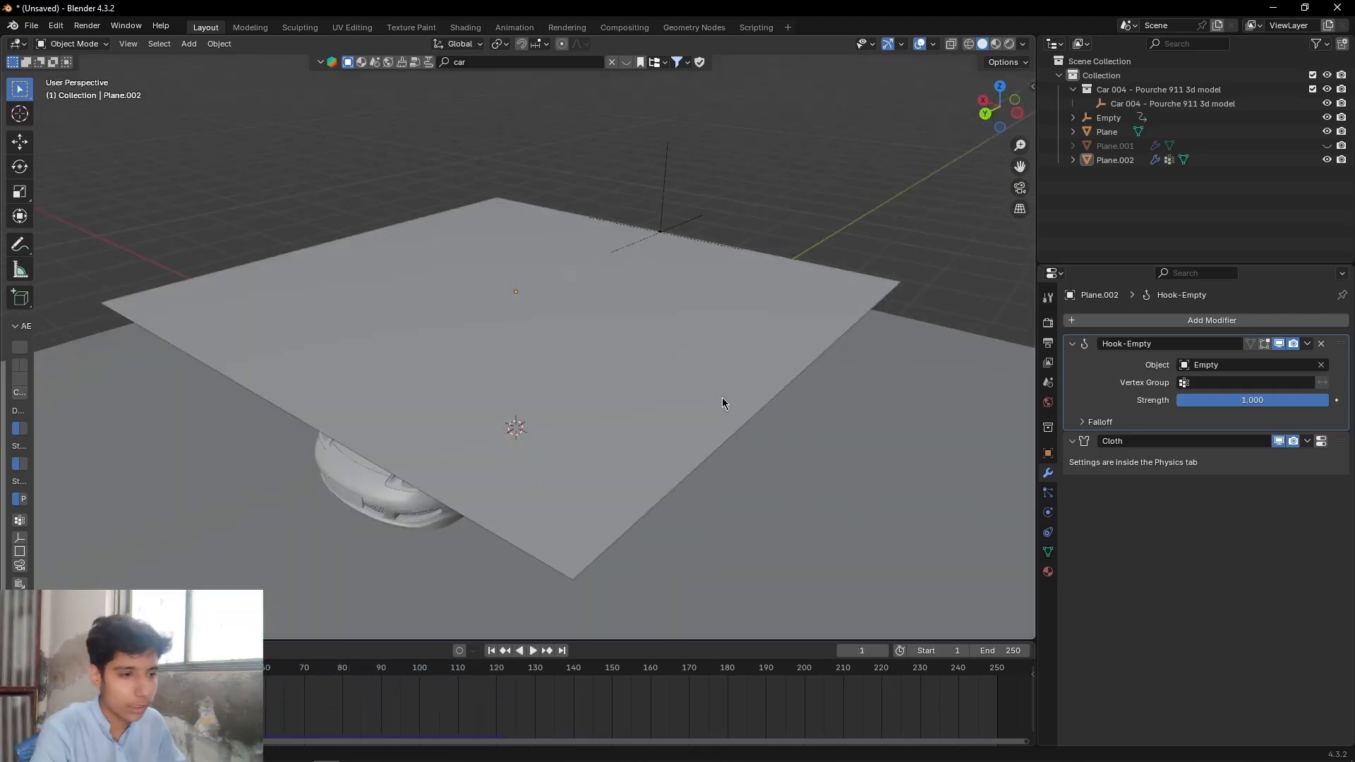
{"action": "left_click", "coordinate": [532, 649]}
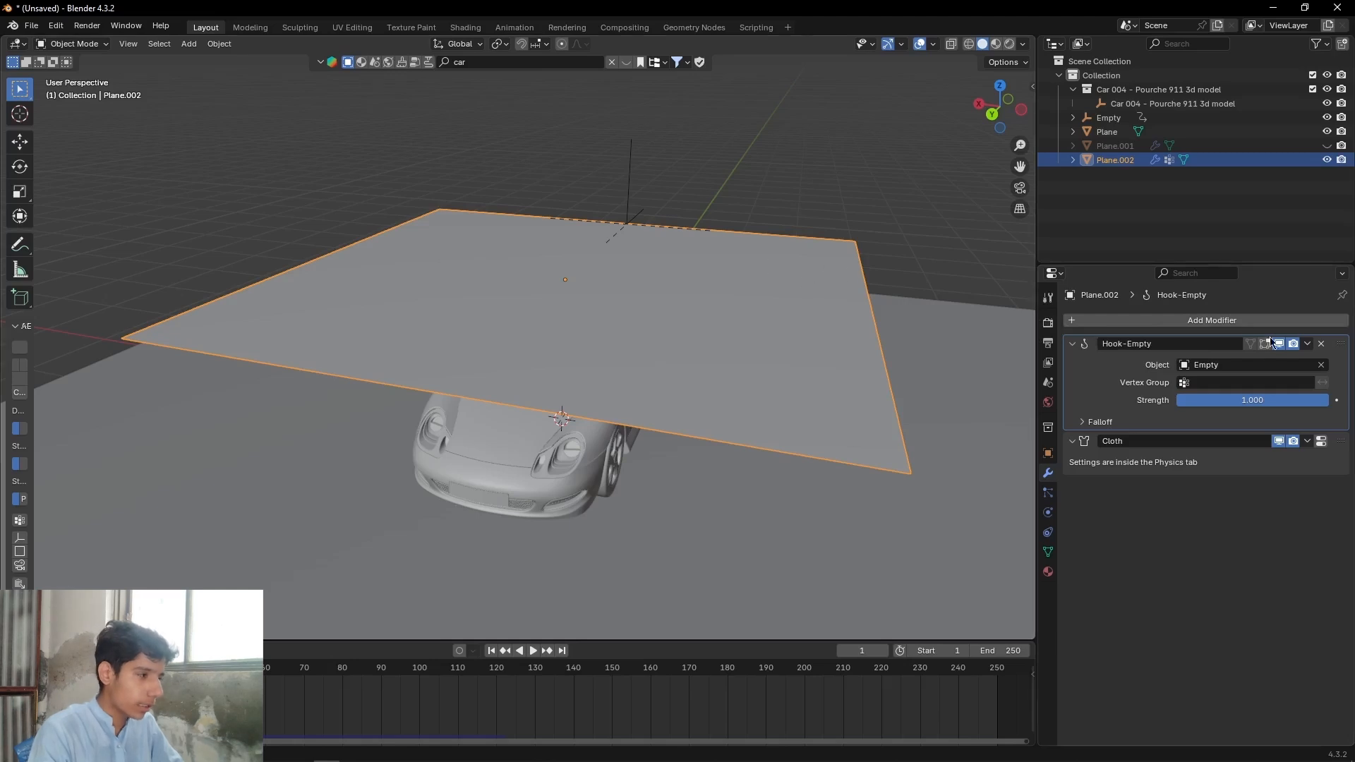
Step: Add a Subdivision Surface modifier to Plane.002 and play the drape simulation
{"action": "left_click", "coordinate": [1210, 320]}
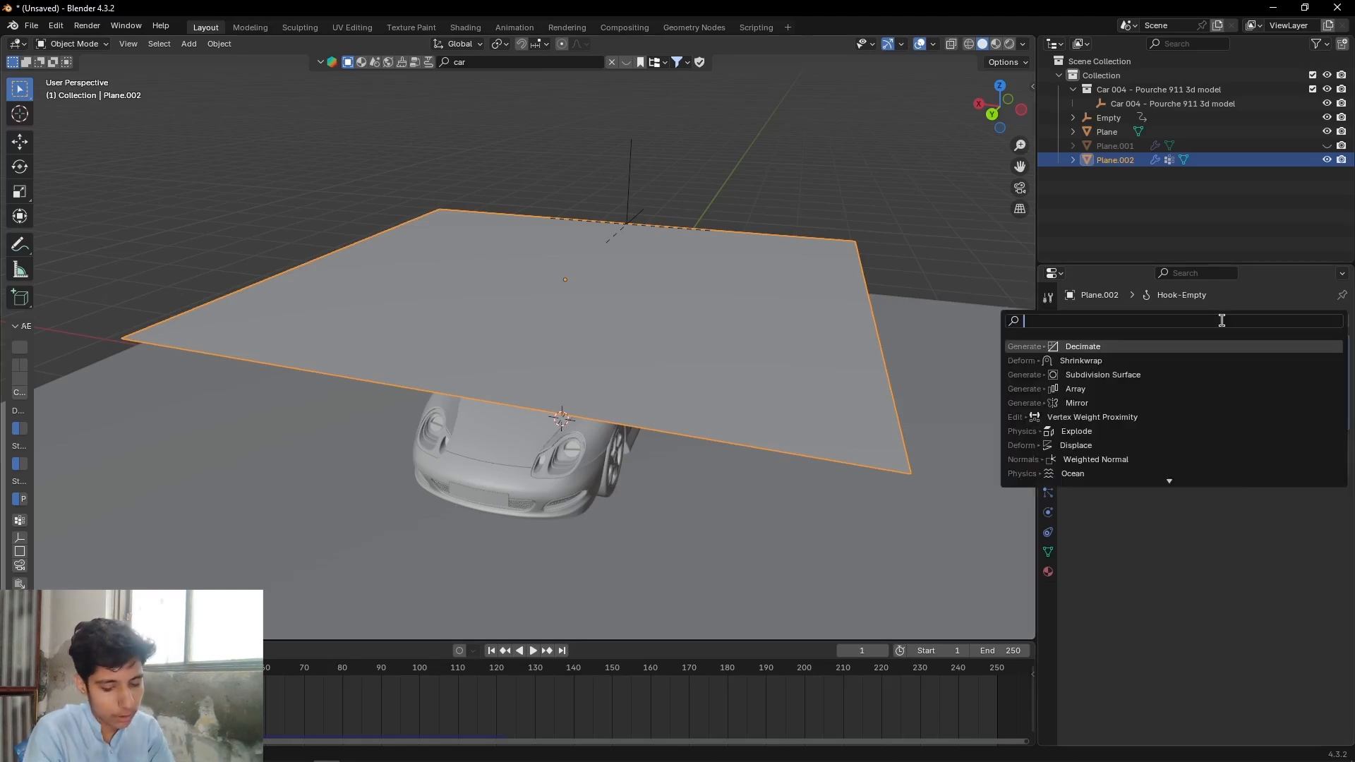
{"action": "left_click", "coordinate": [1102, 374]}
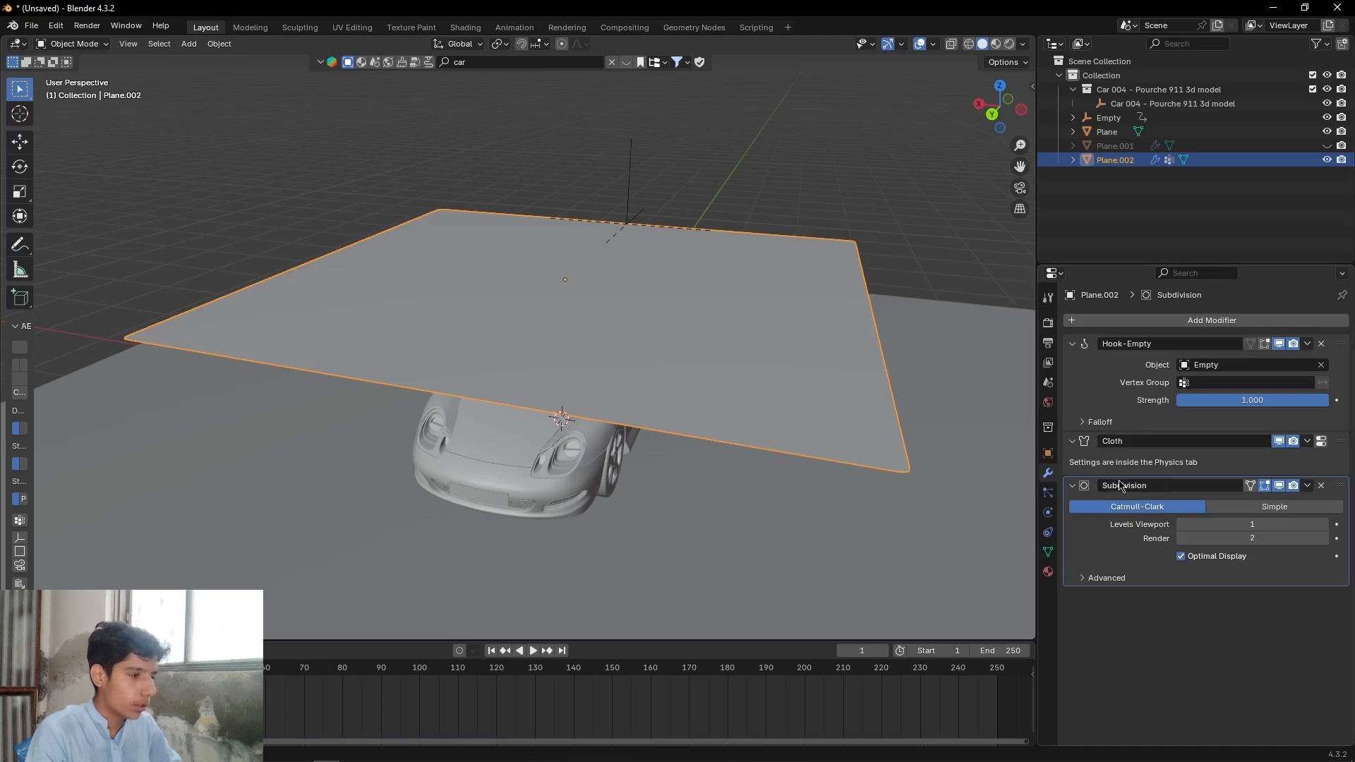
{"action": "mouse_move", "coordinate": [956, 313]}
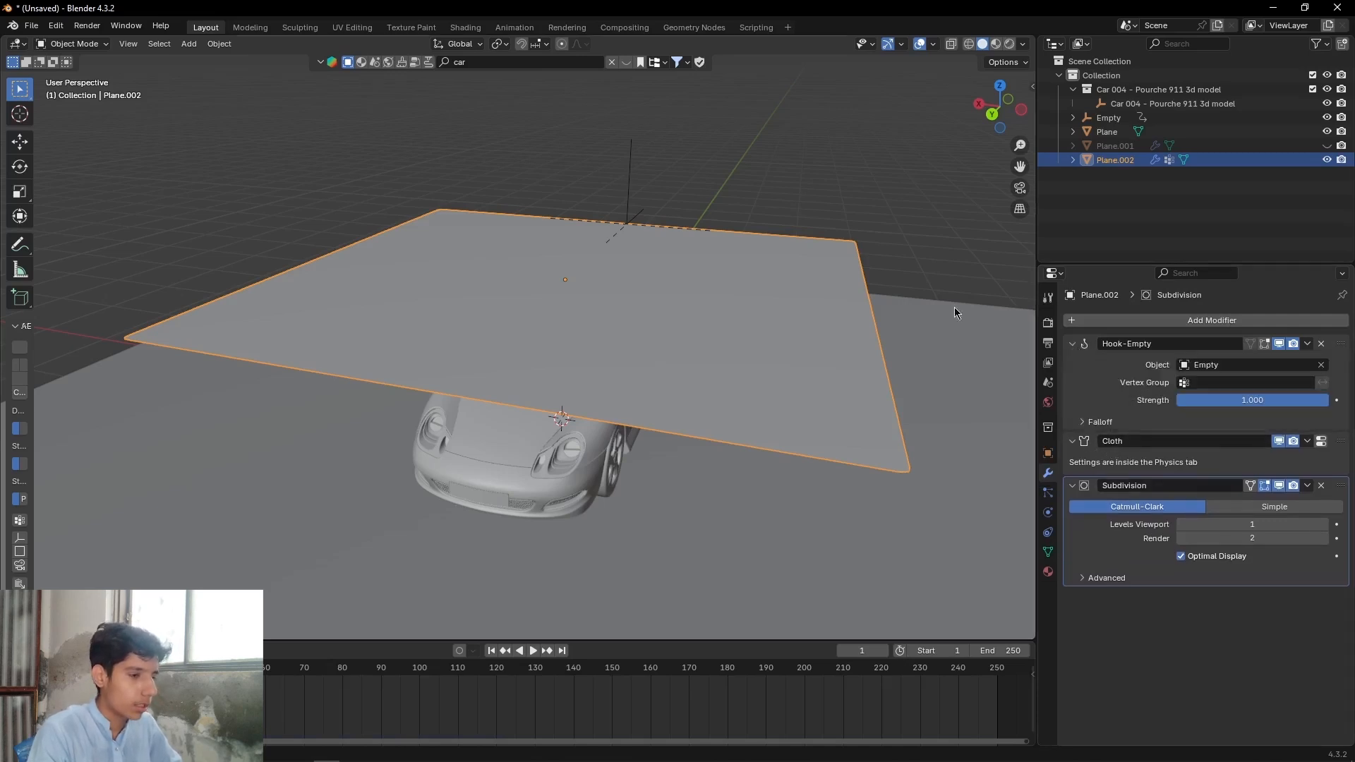
{"action": "left_click", "coordinate": [532, 650]}
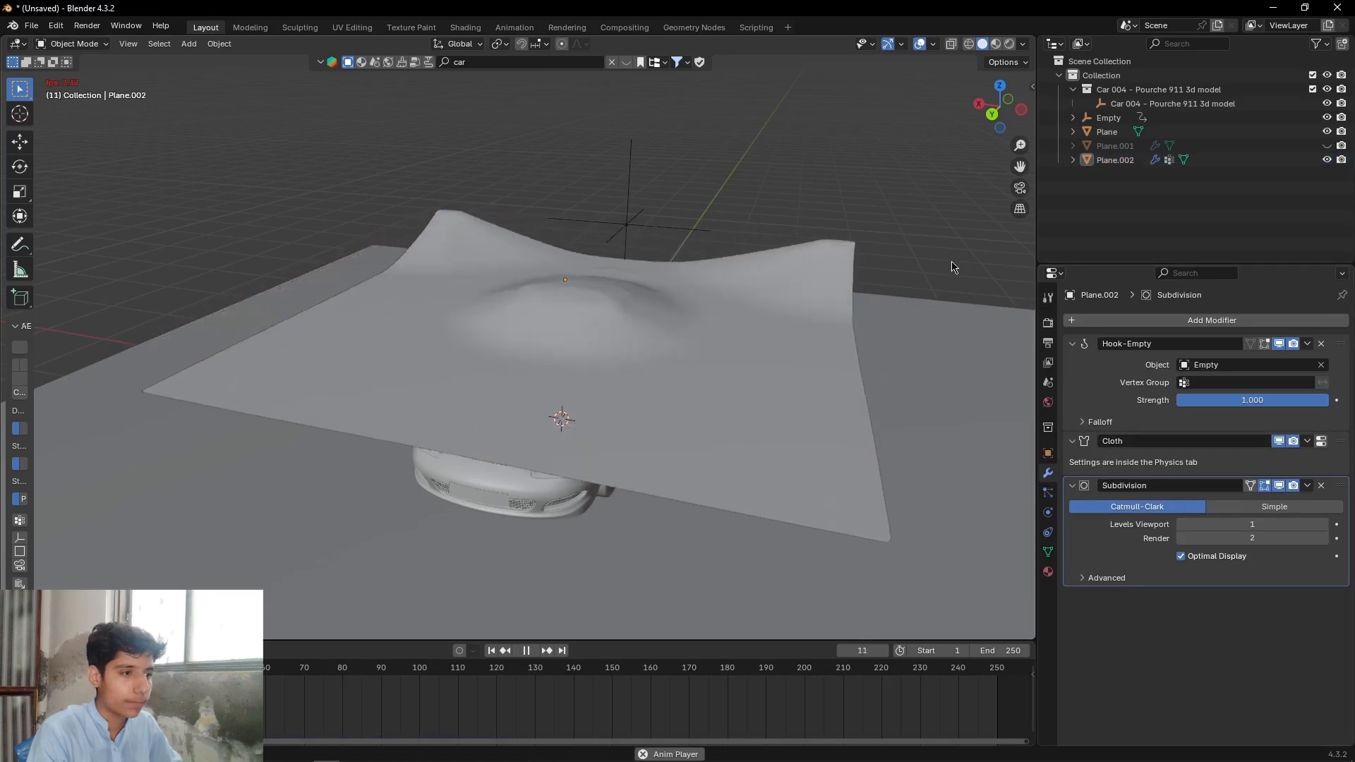